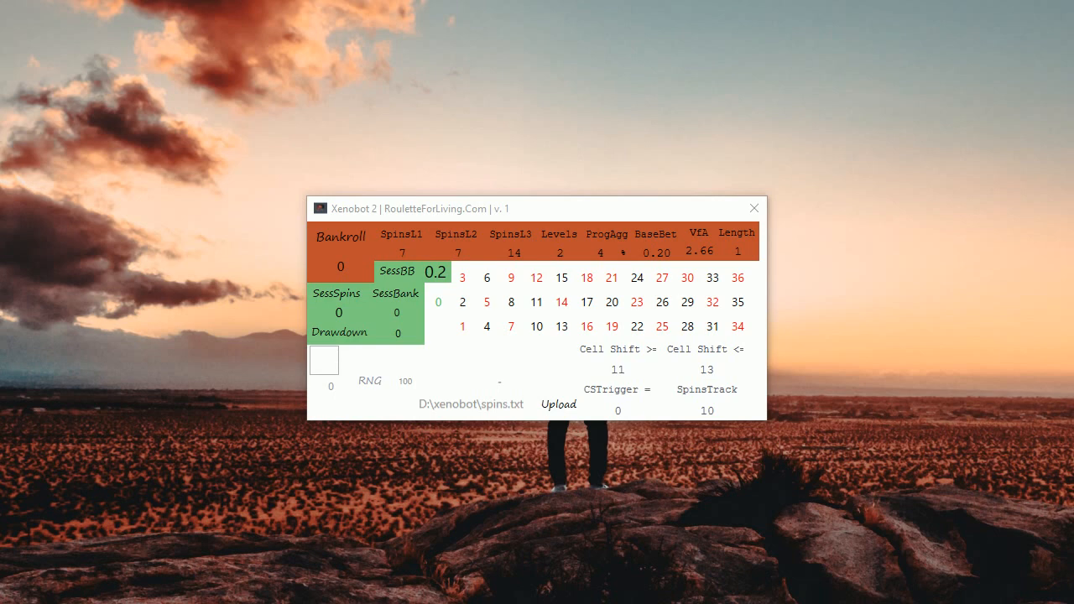
pyautogui.moveTo(527, 205)
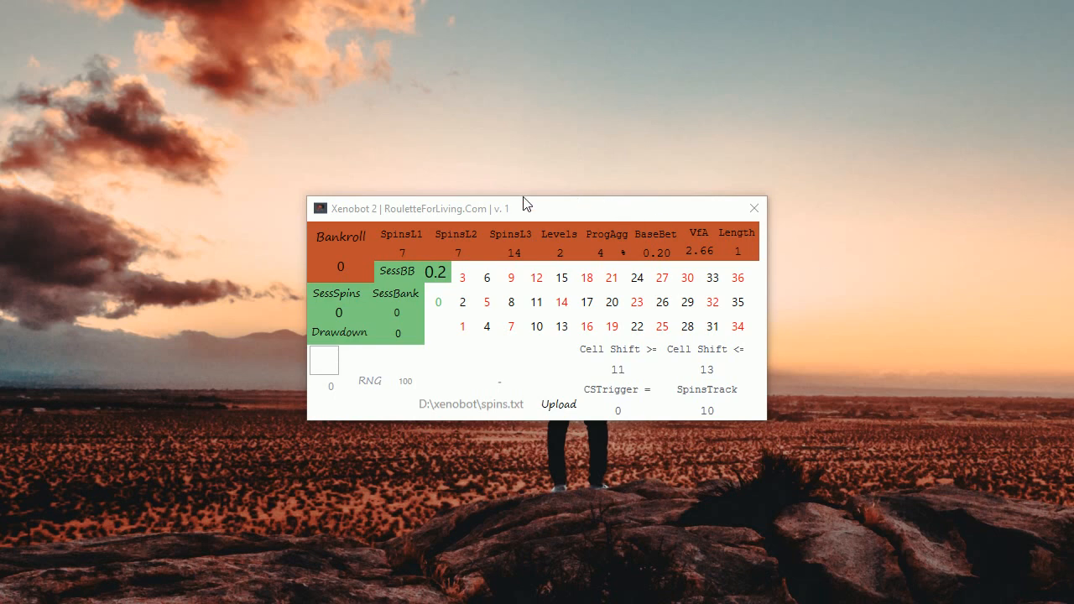
pyautogui.moveTo(524, 212)
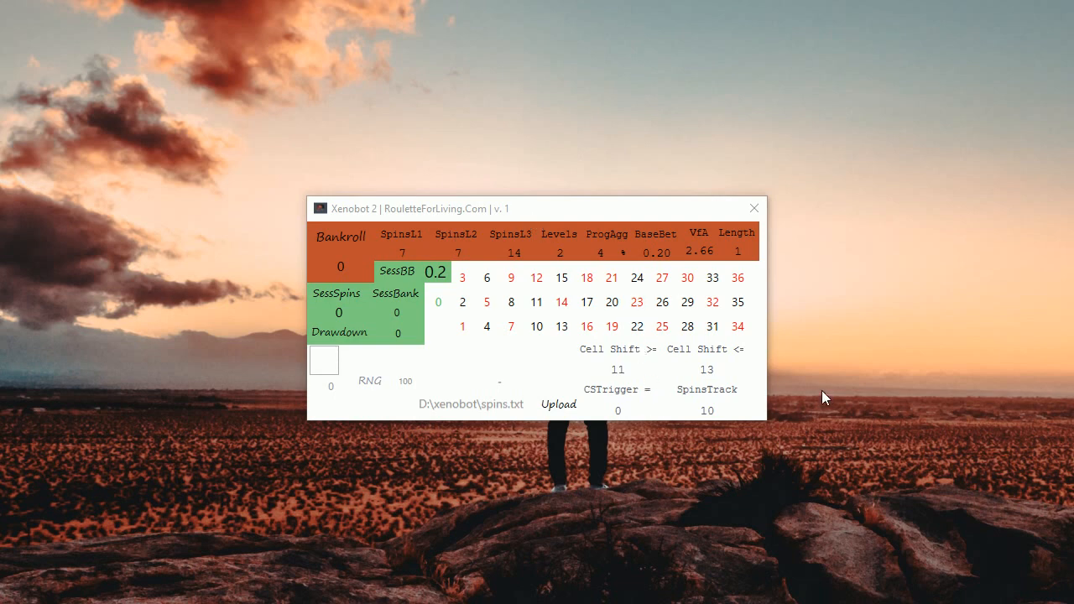
pyautogui.moveTo(835, 373)
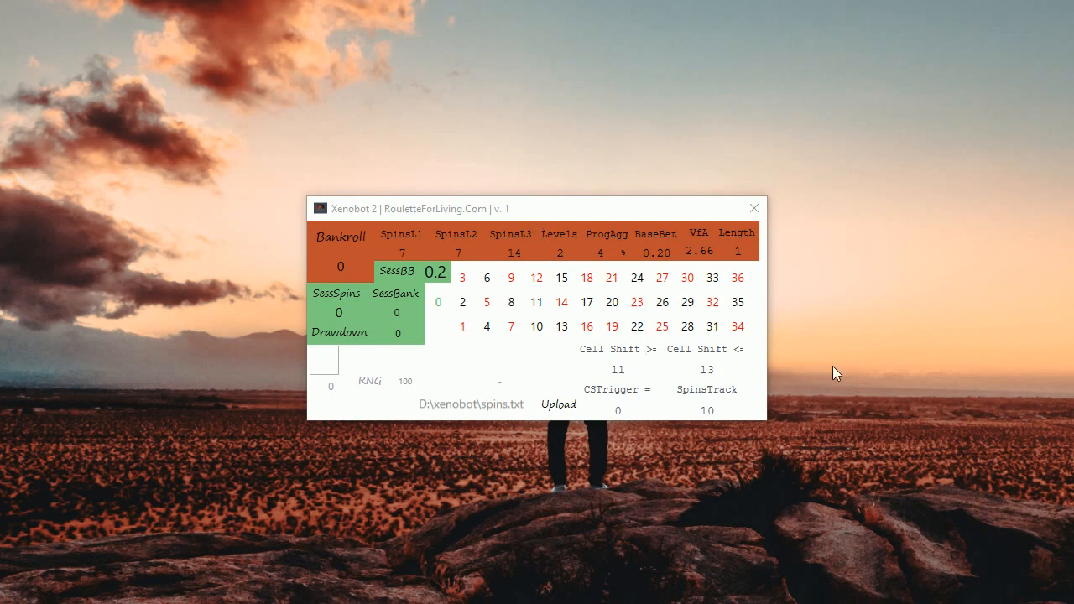
pyautogui.moveTo(825, 342)
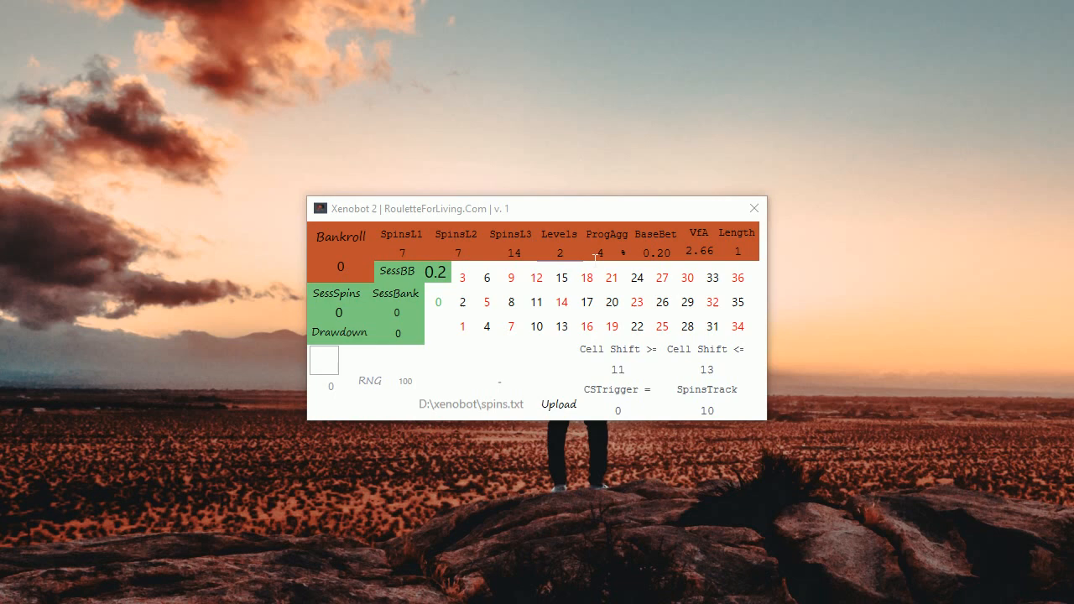
pyautogui.moveTo(586, 250)
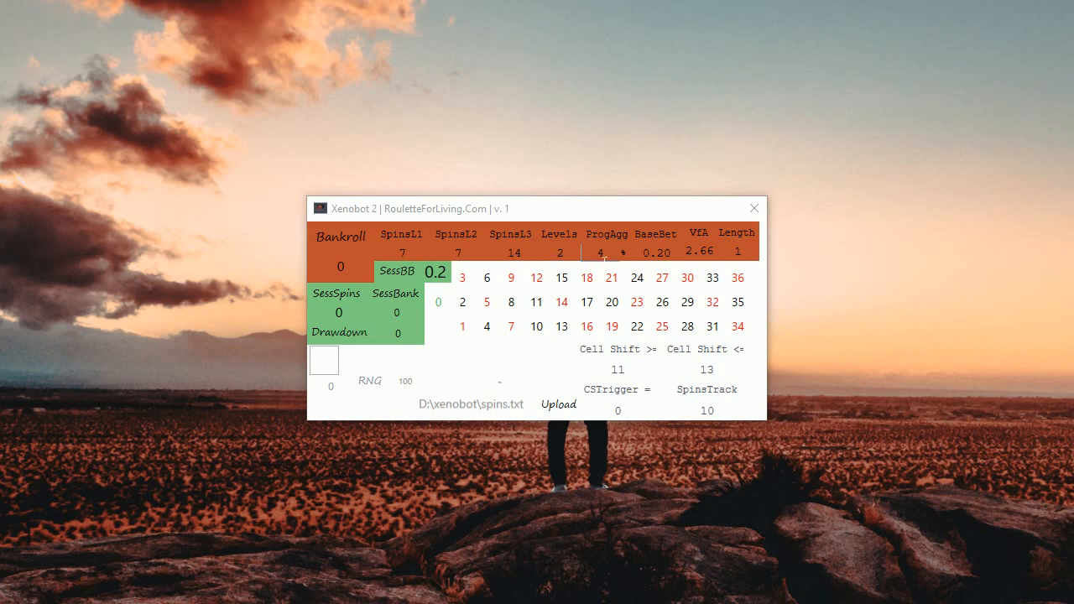
# Enter Spins1 7, Spins2 7, Spins3 14, Levels 2, BaseBet 0.20, Cell Shift 11–13 and SpinsTrack 10.
pyautogui.click(712, 326)
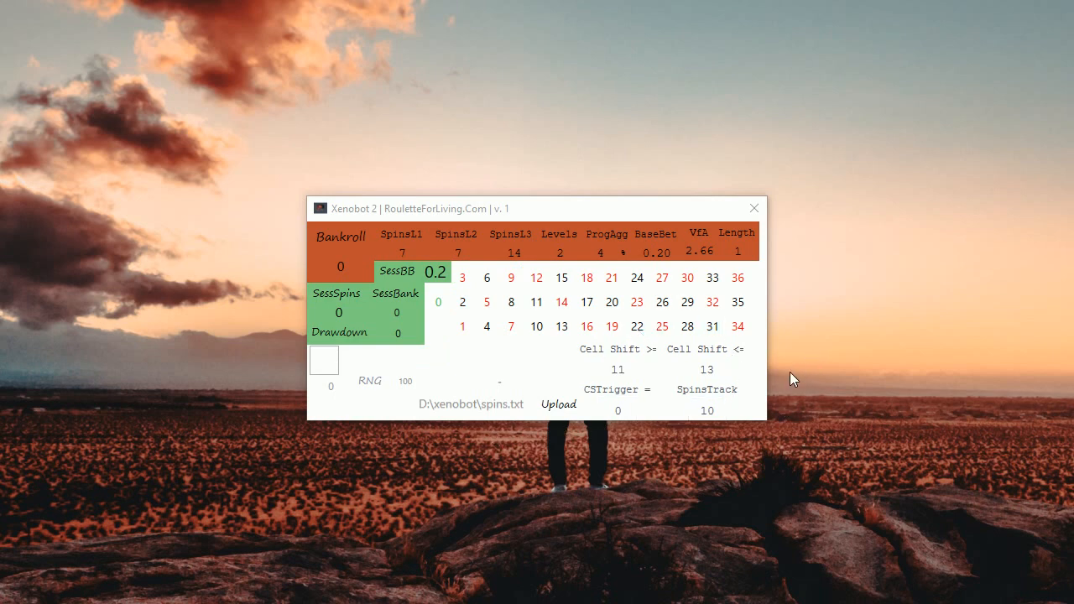
pyautogui.moveTo(772, 399)
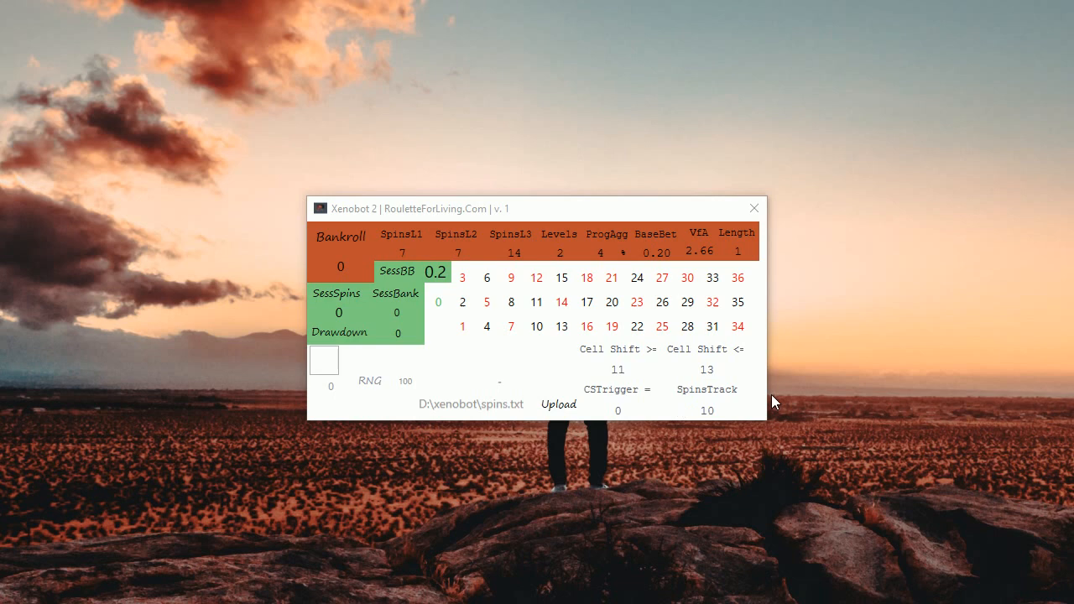
pyautogui.moveTo(812, 379)
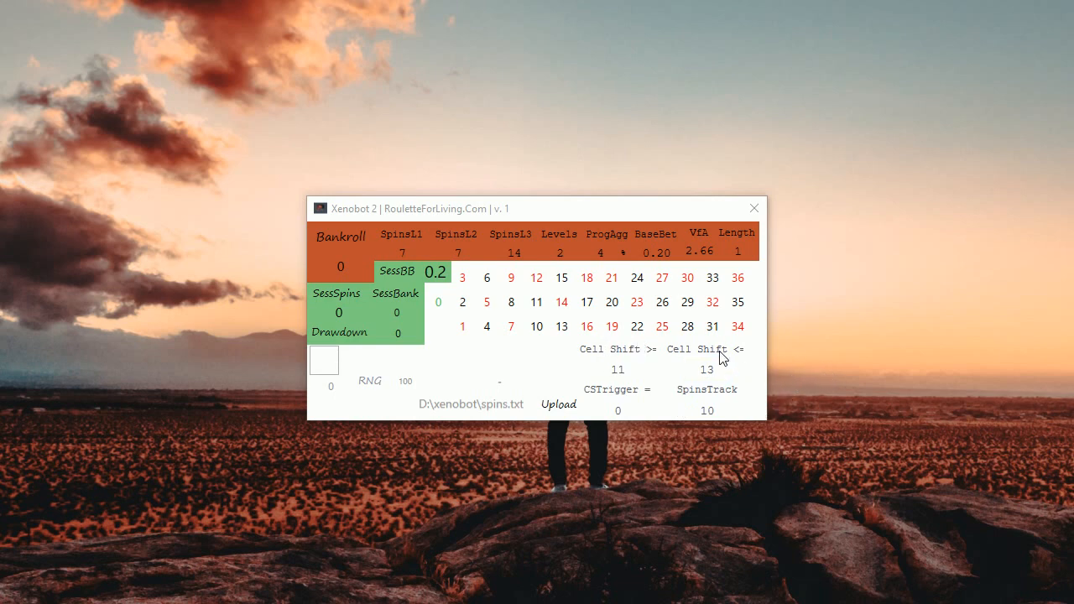
pyautogui.click(706, 410)
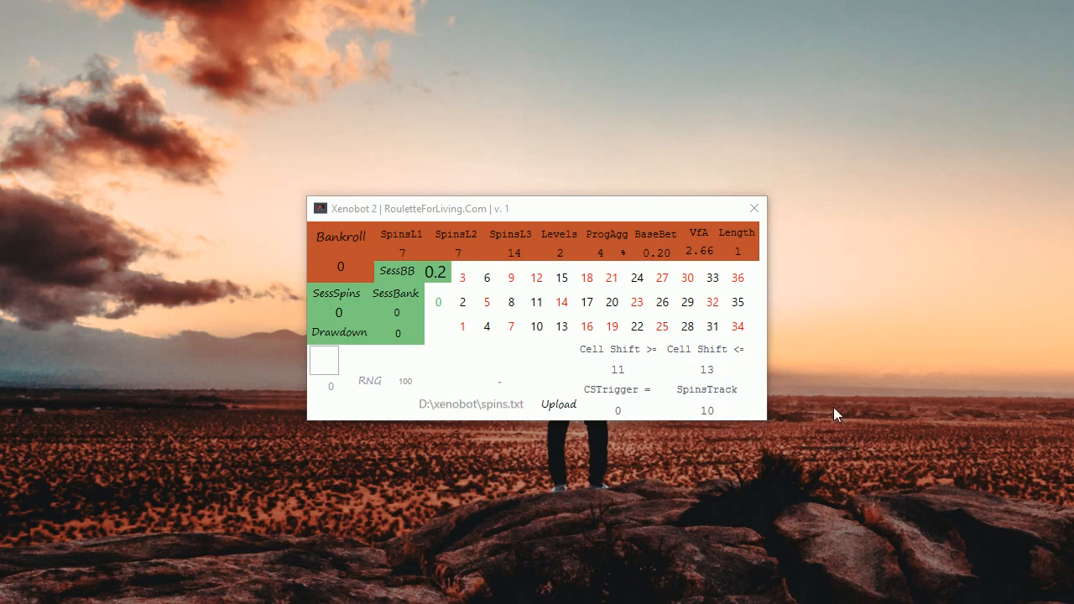
pyautogui.click(707, 409)
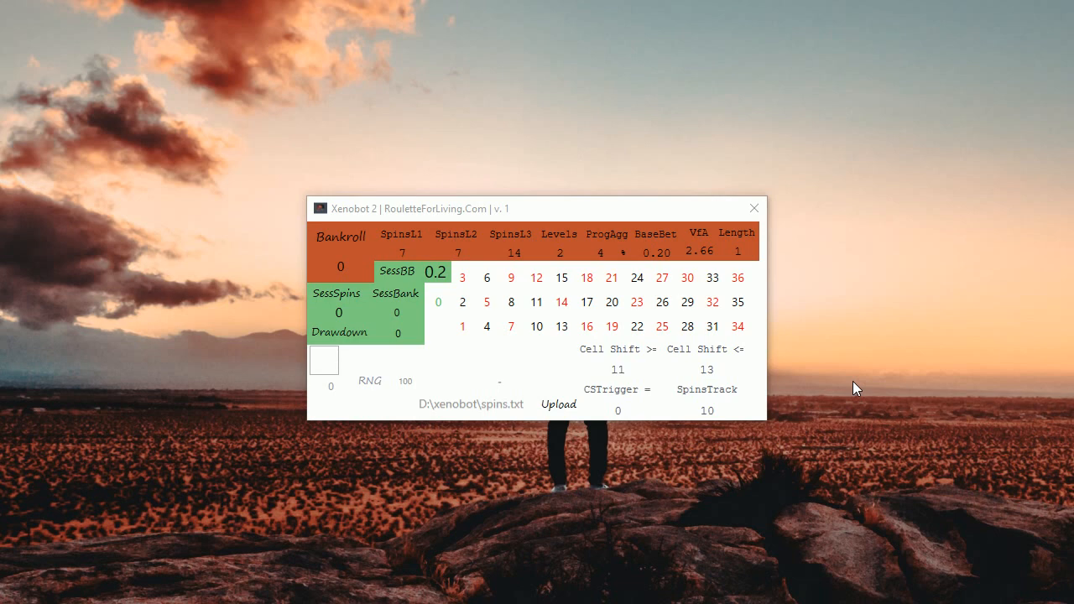
pyautogui.moveTo(769, 349)
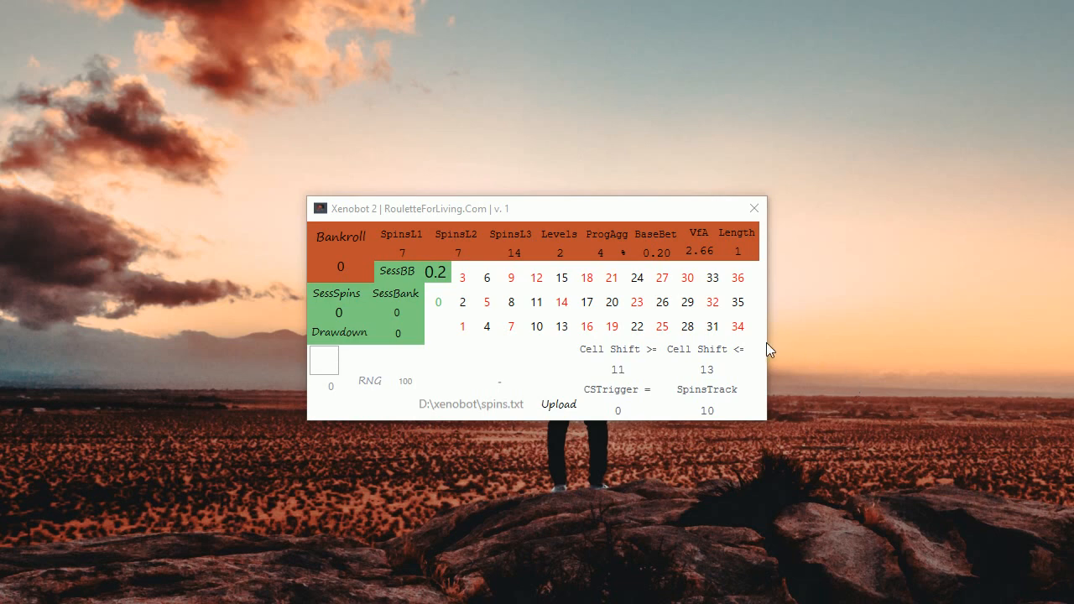
pyautogui.moveTo(817, 361)
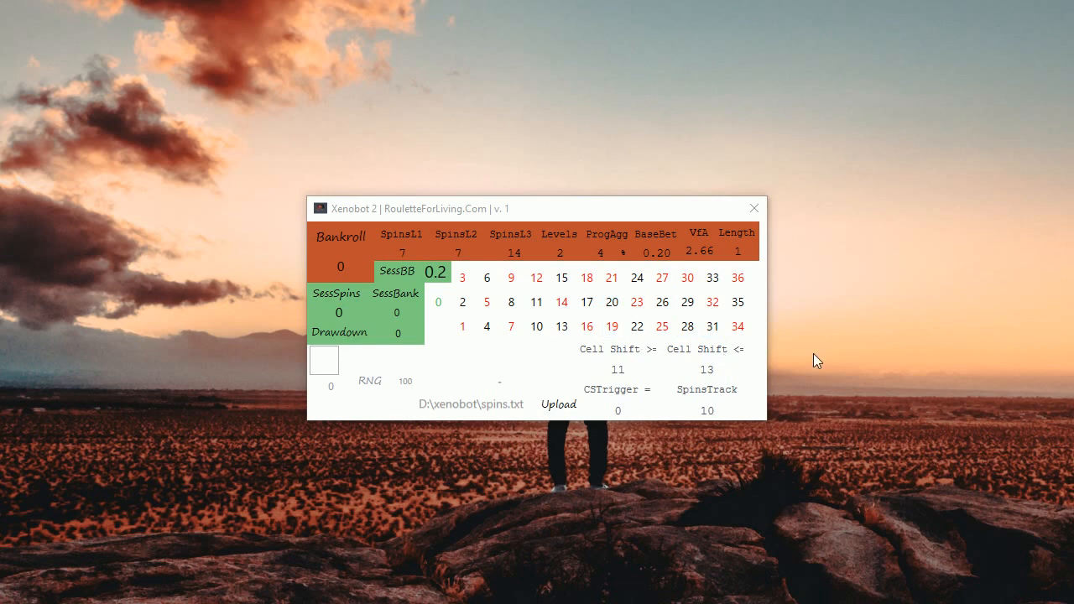
pyautogui.moveTo(646, 373)
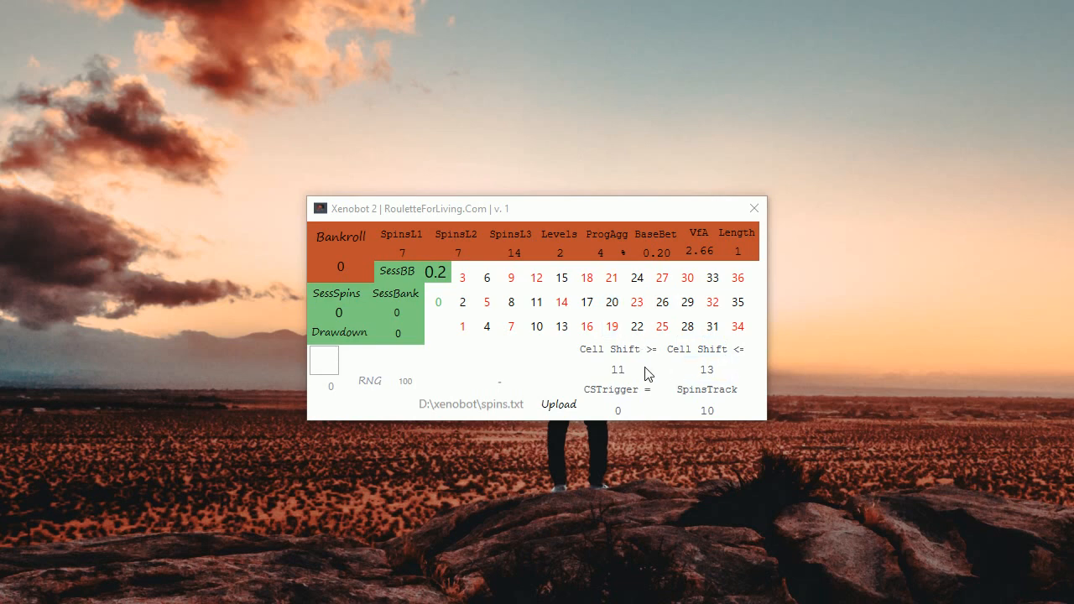
pyautogui.moveTo(846, 376)
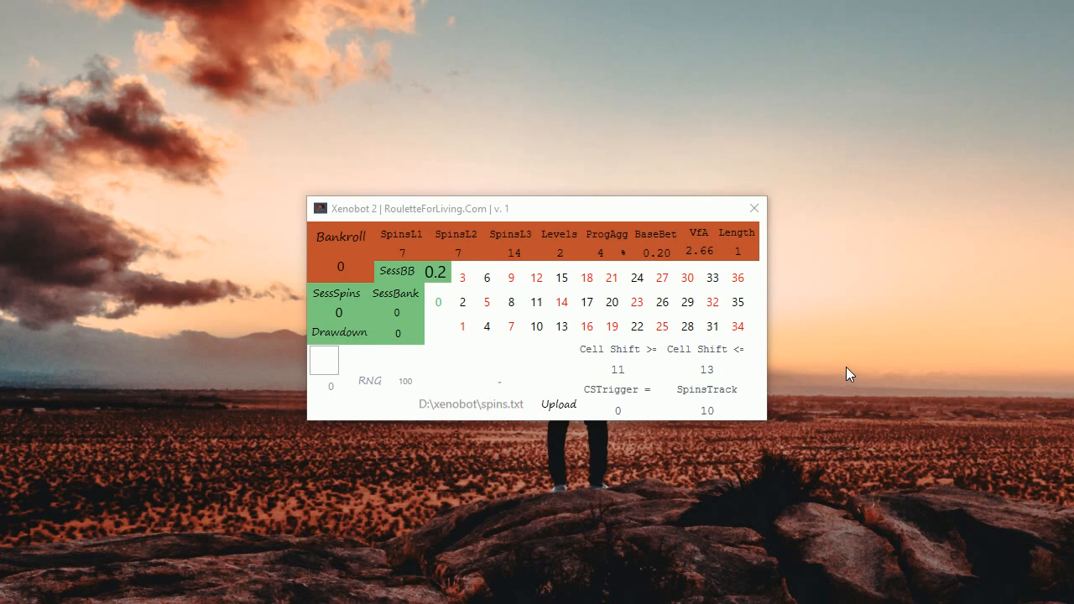
pyautogui.moveTo(770, 376)
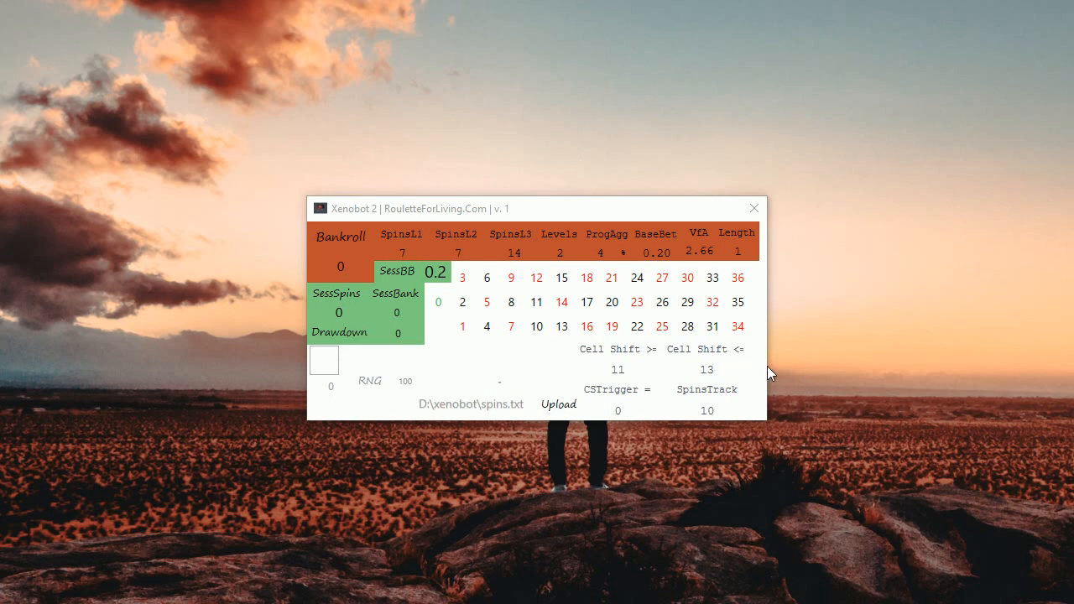
pyautogui.click(618, 369)
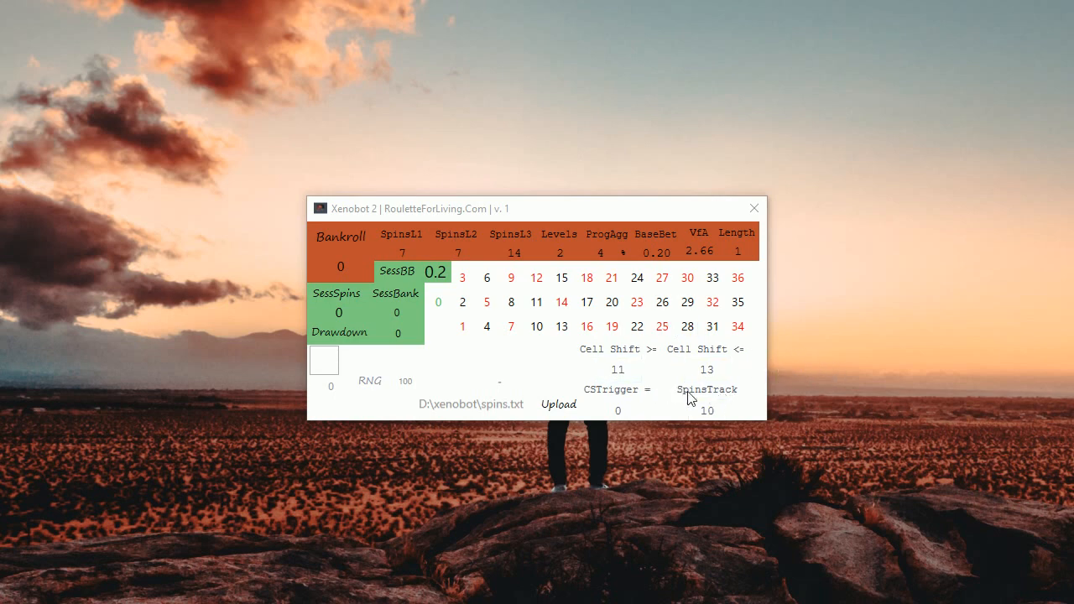
pyautogui.click(617, 370)
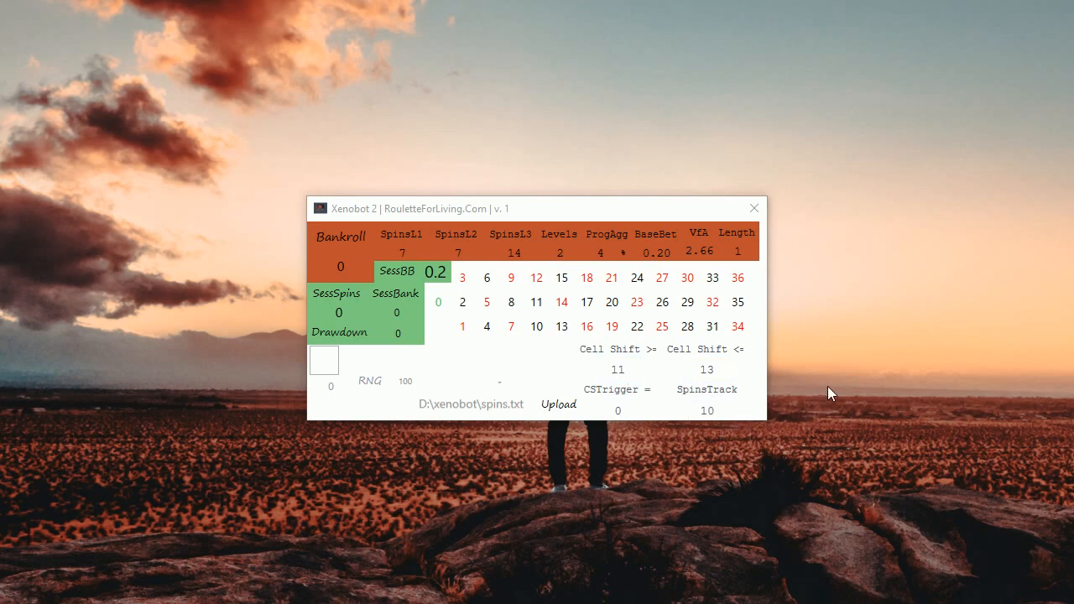
pyautogui.moveTo(822, 359)
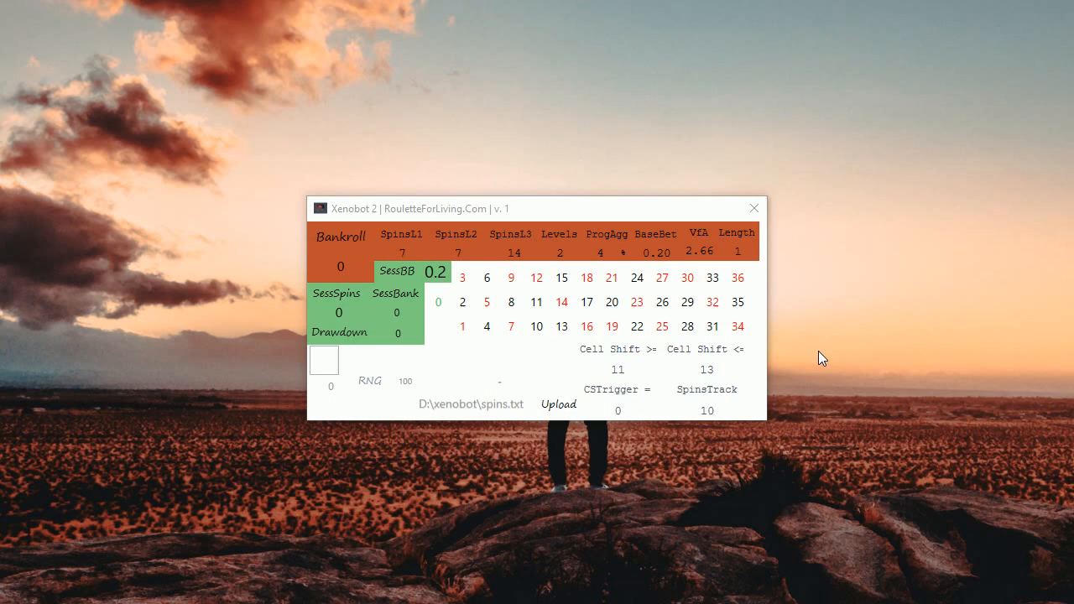
pyautogui.moveTo(843, 339)
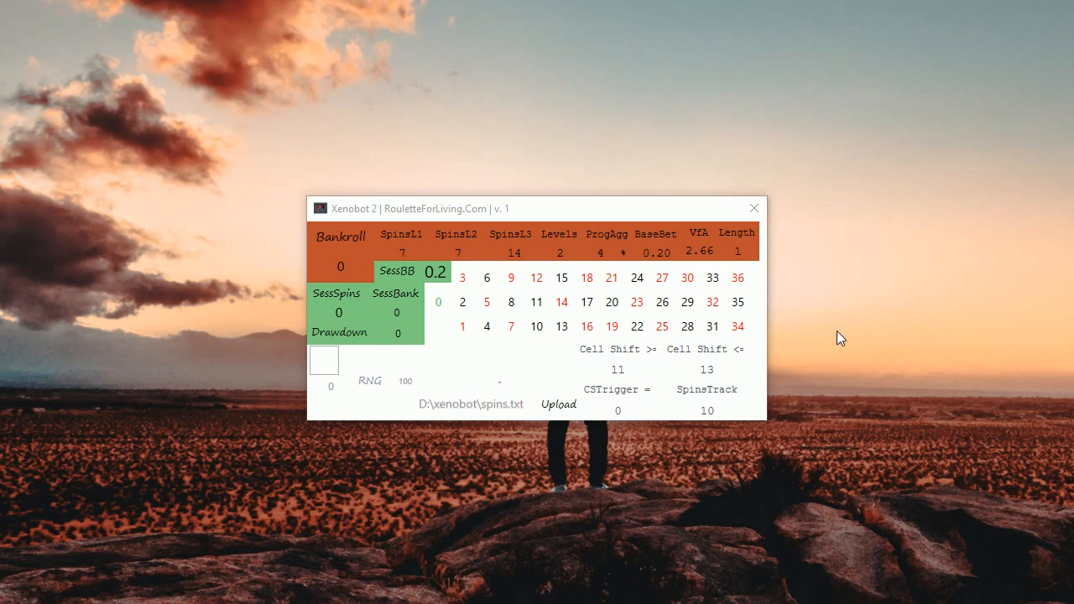
pyautogui.moveTo(784, 346)
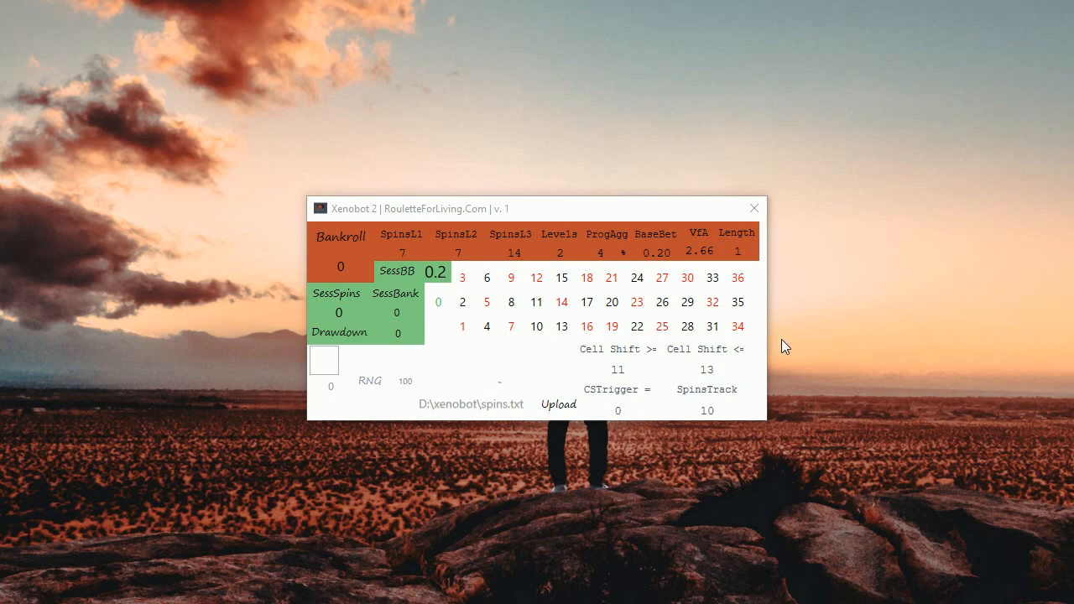
pyautogui.moveTo(807, 347)
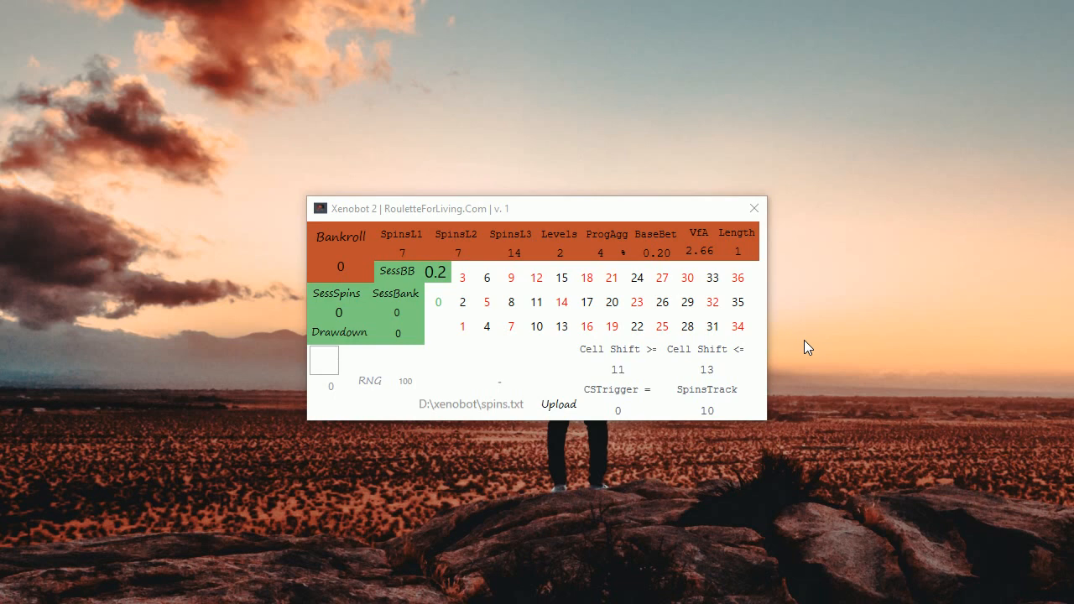
pyautogui.click(705, 370)
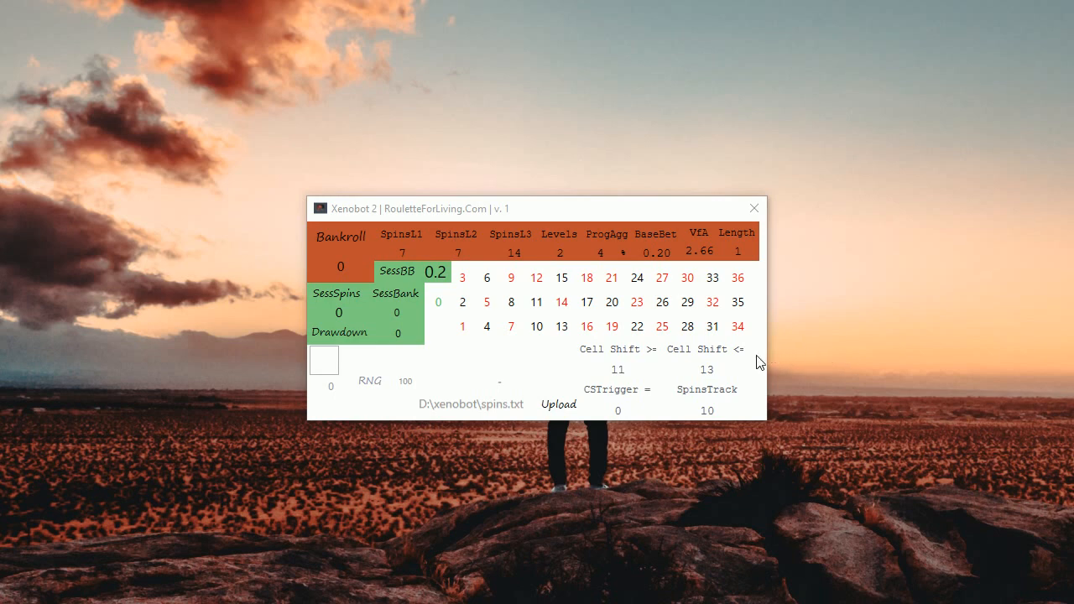
pyautogui.moveTo(886, 335)
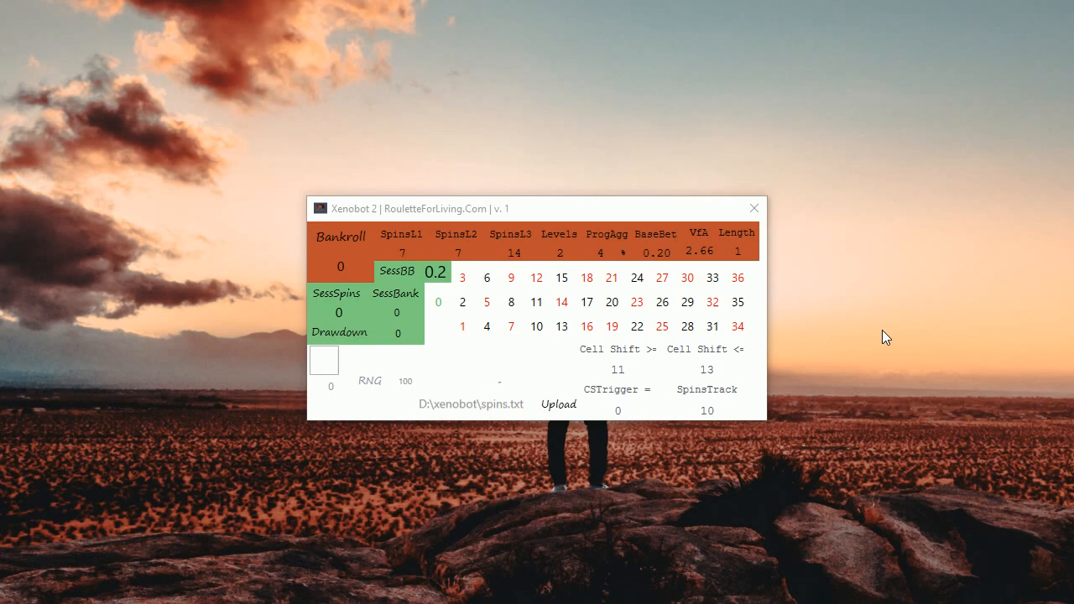
pyautogui.moveTo(881, 333)
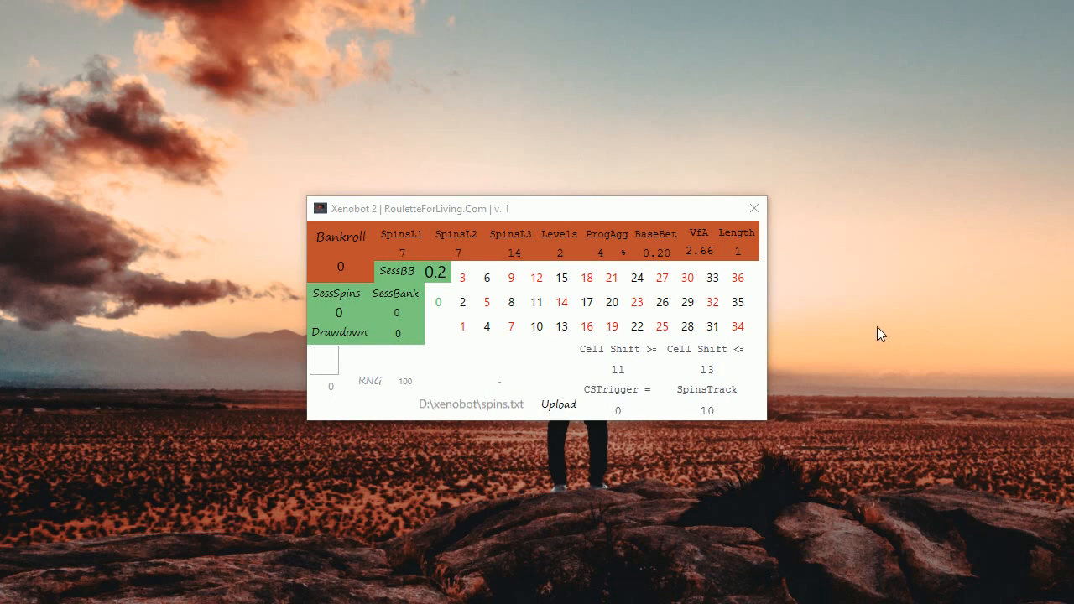
pyautogui.click(617, 369)
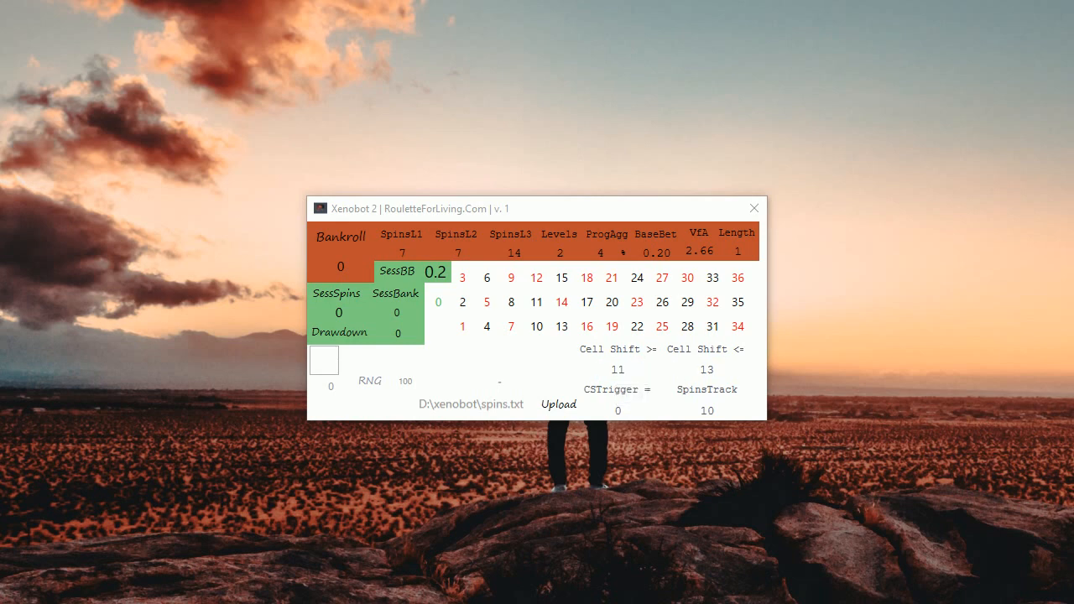
pyautogui.moveTo(768, 366)
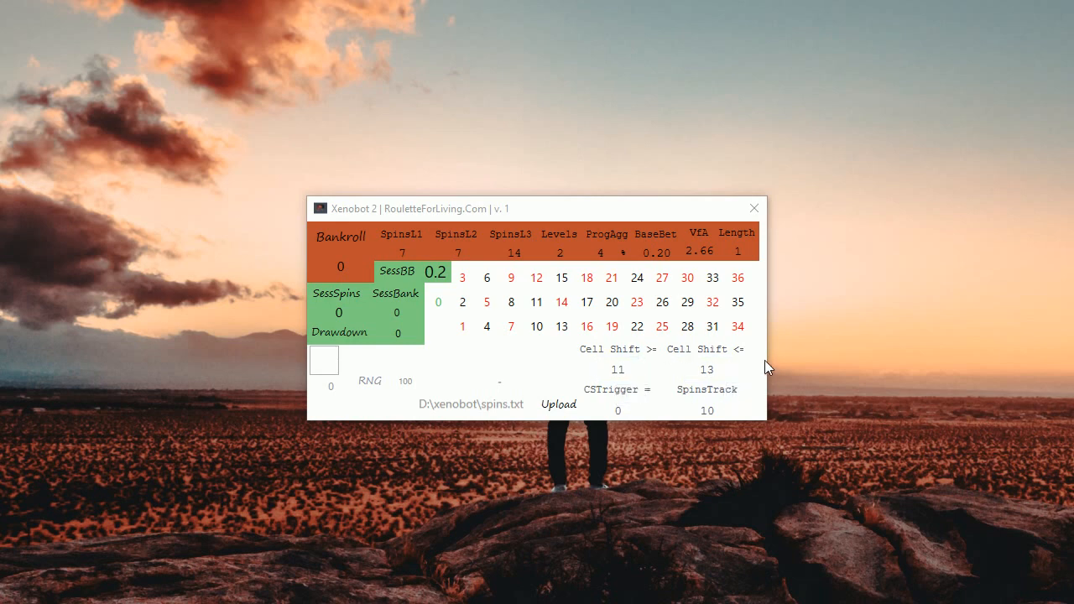
pyautogui.moveTo(655, 369)
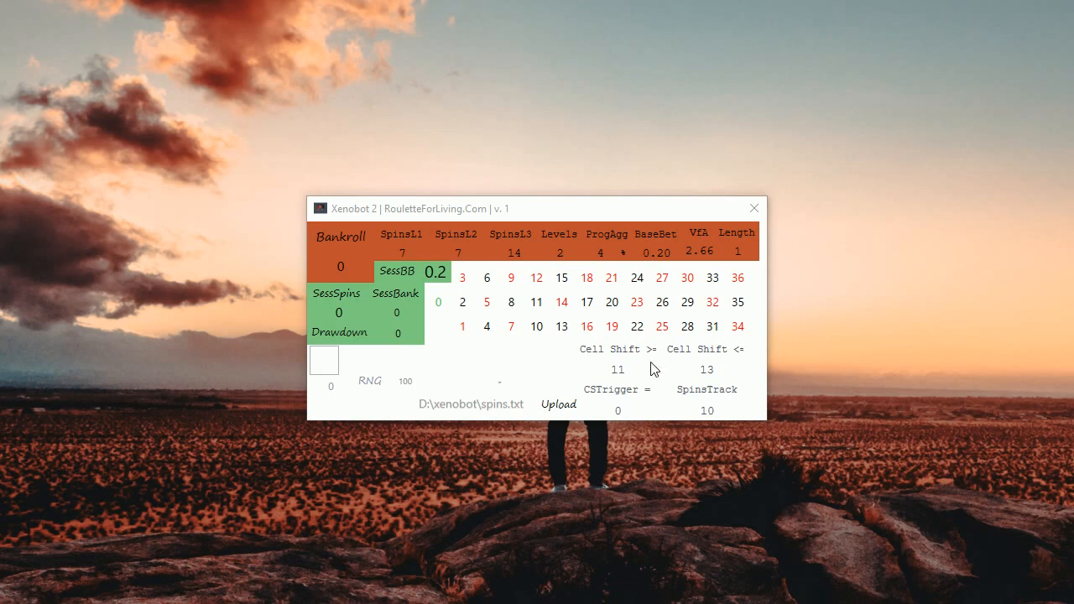
pyautogui.moveTo(537, 373)
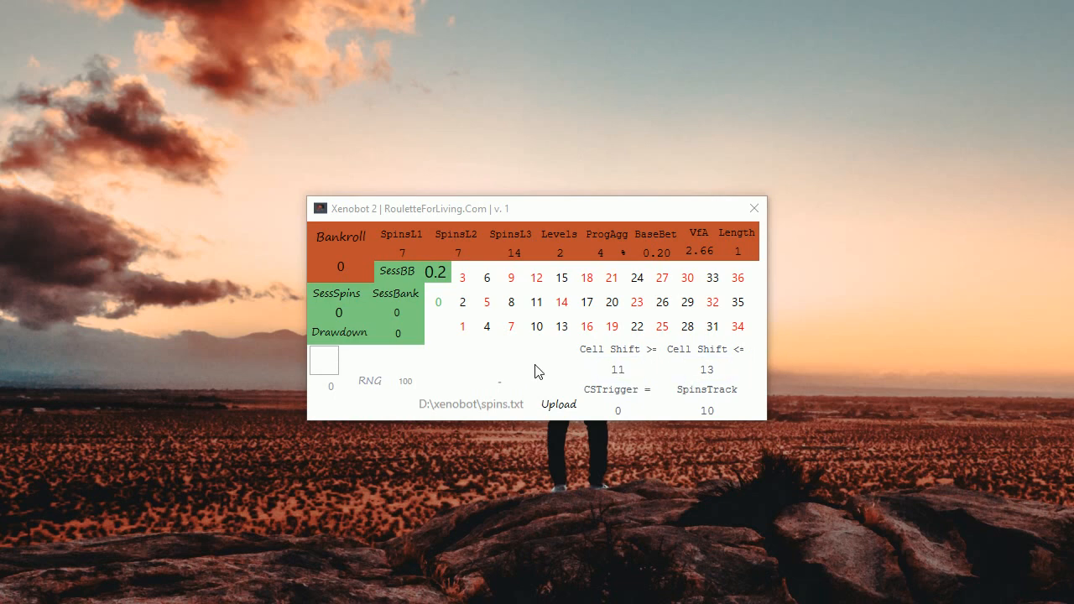
pyautogui.click(617, 369)
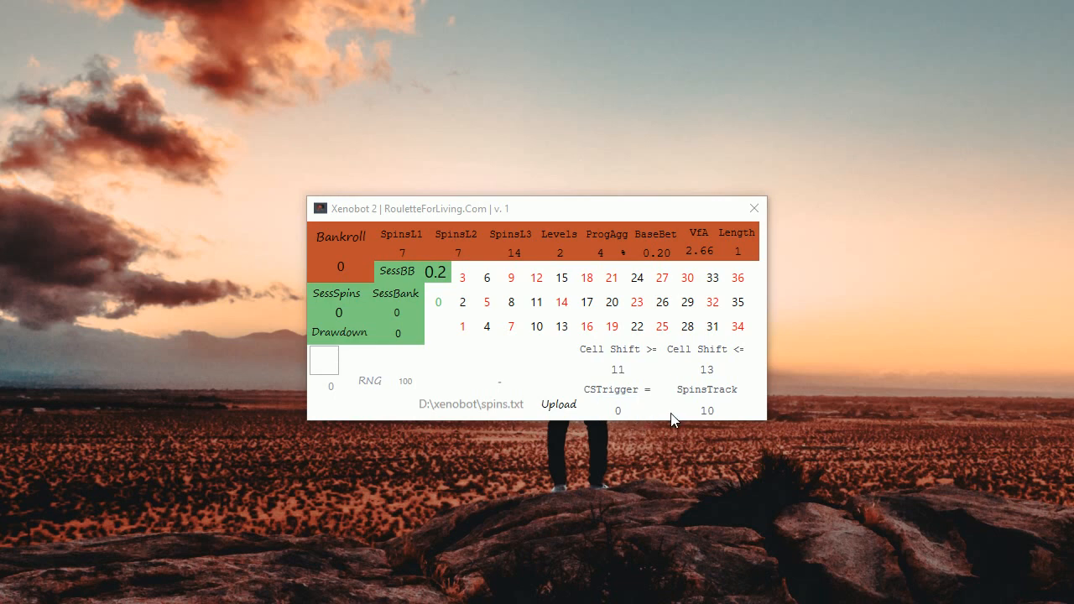
pyautogui.moveTo(661, 450)
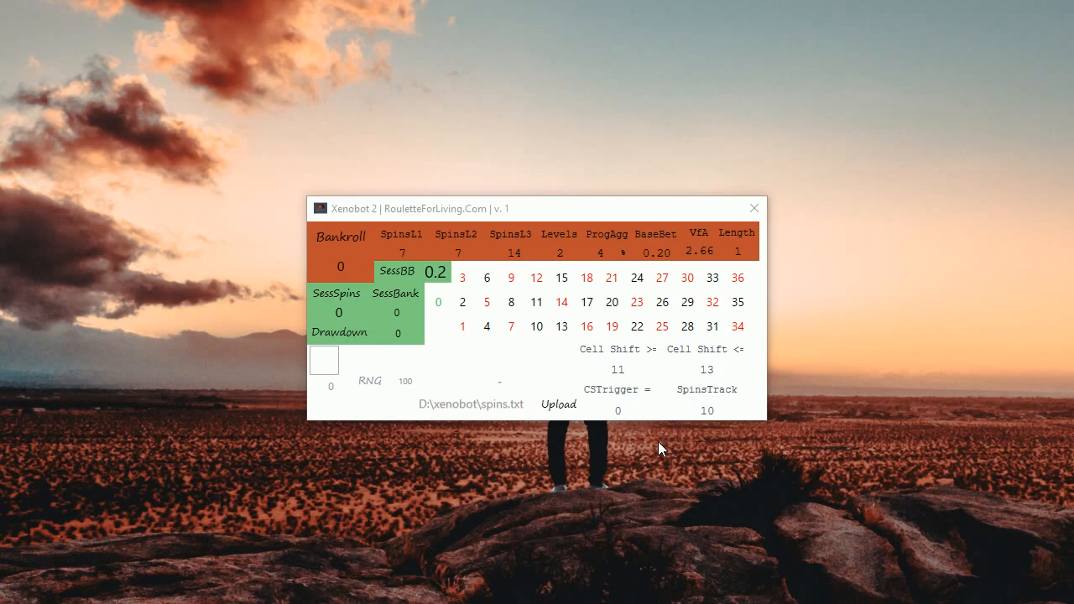
pyautogui.moveTo(624, 402)
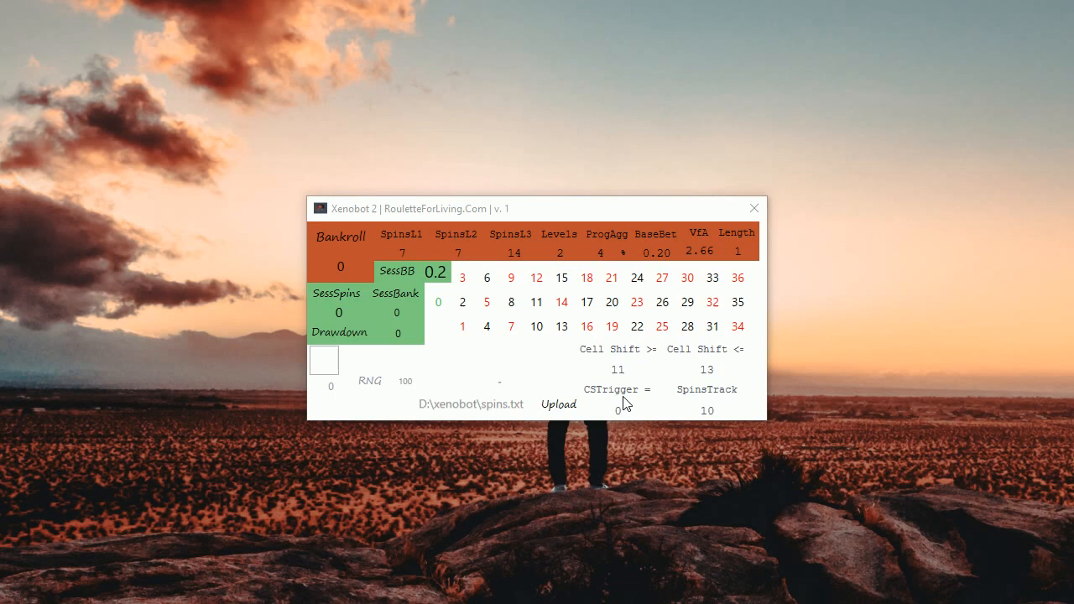
pyautogui.moveTo(631, 401)
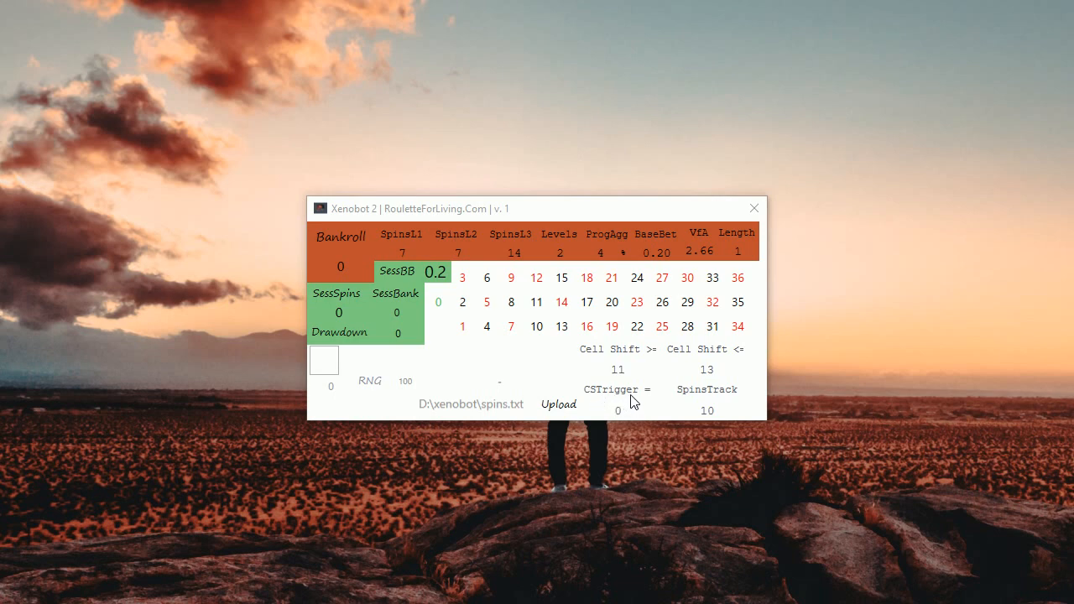
pyautogui.moveTo(639, 460)
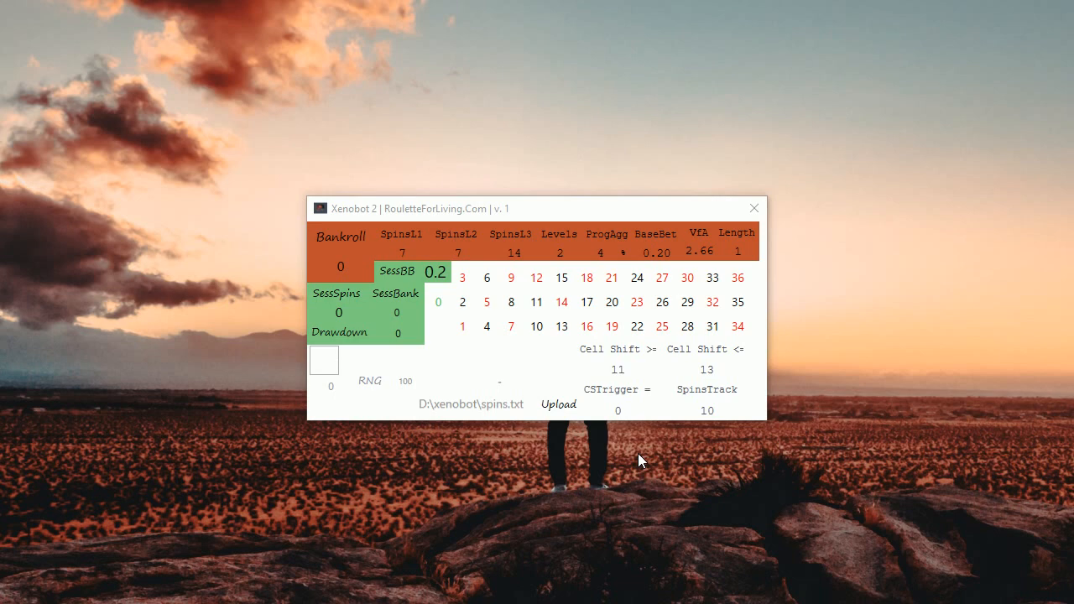
pyautogui.moveTo(641, 460)
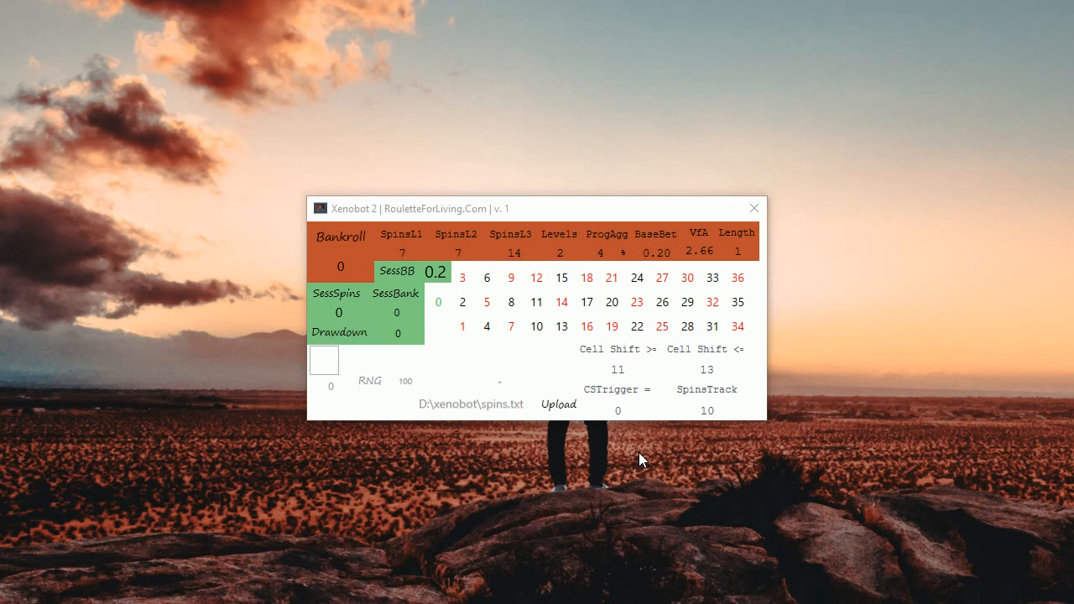
pyautogui.moveTo(595, 419)
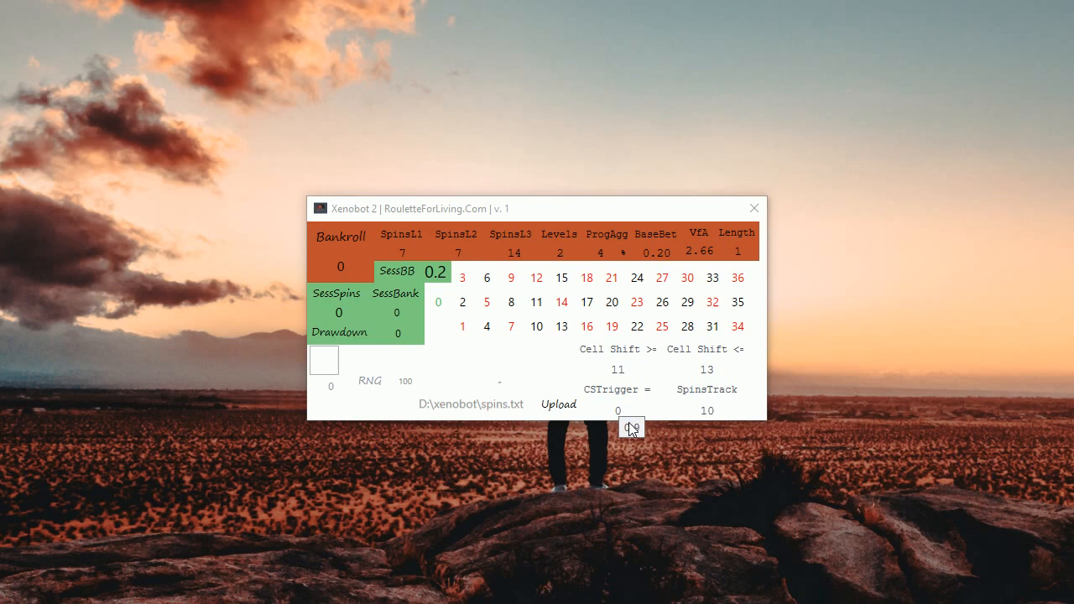
pyautogui.moveTo(643, 490)
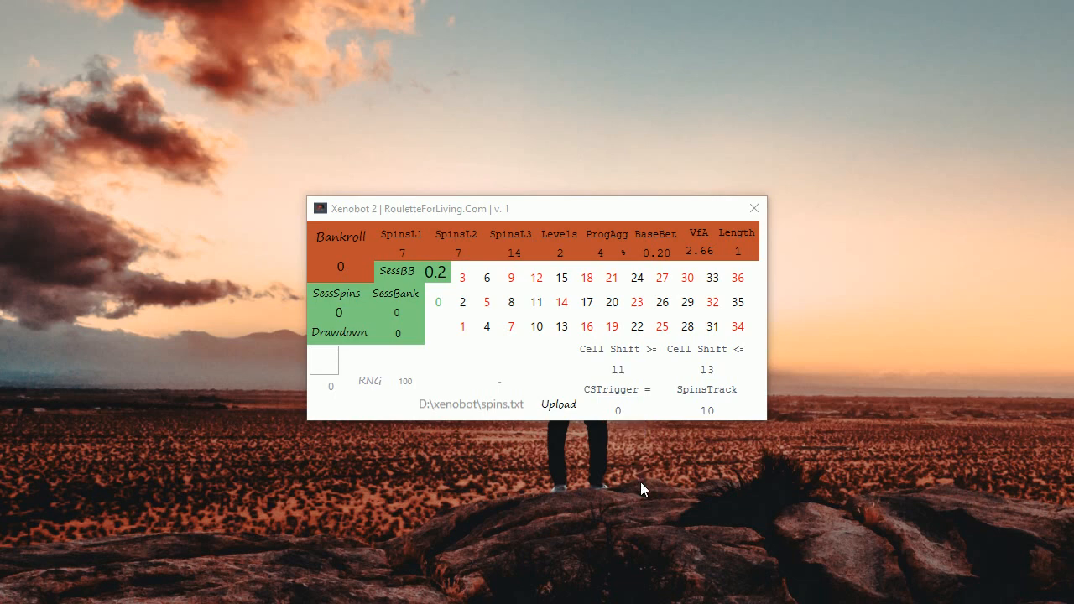
pyautogui.moveTo(634, 436)
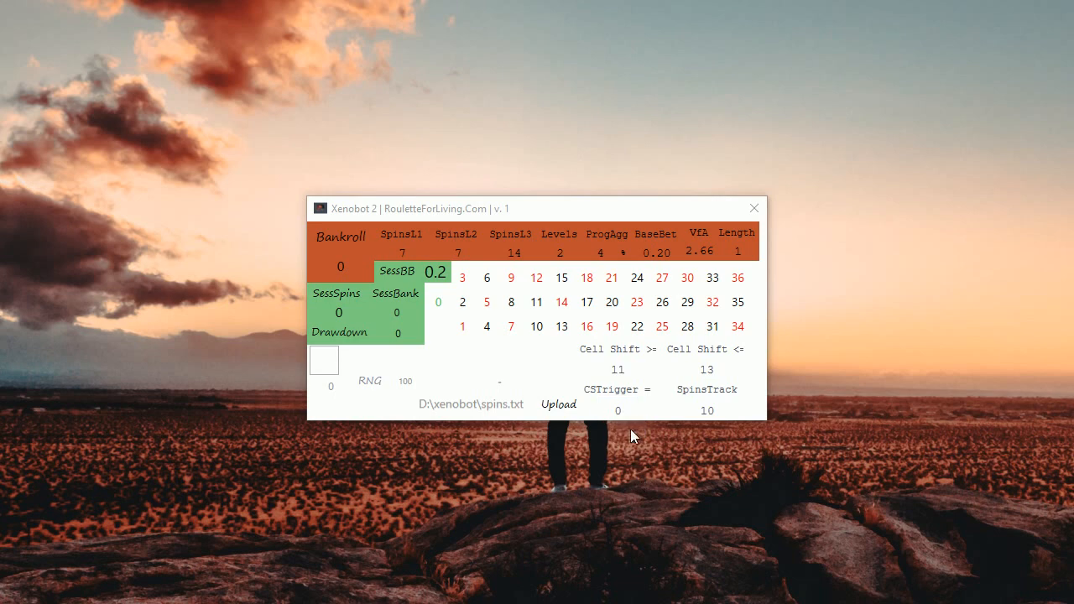
pyautogui.click(618, 409)
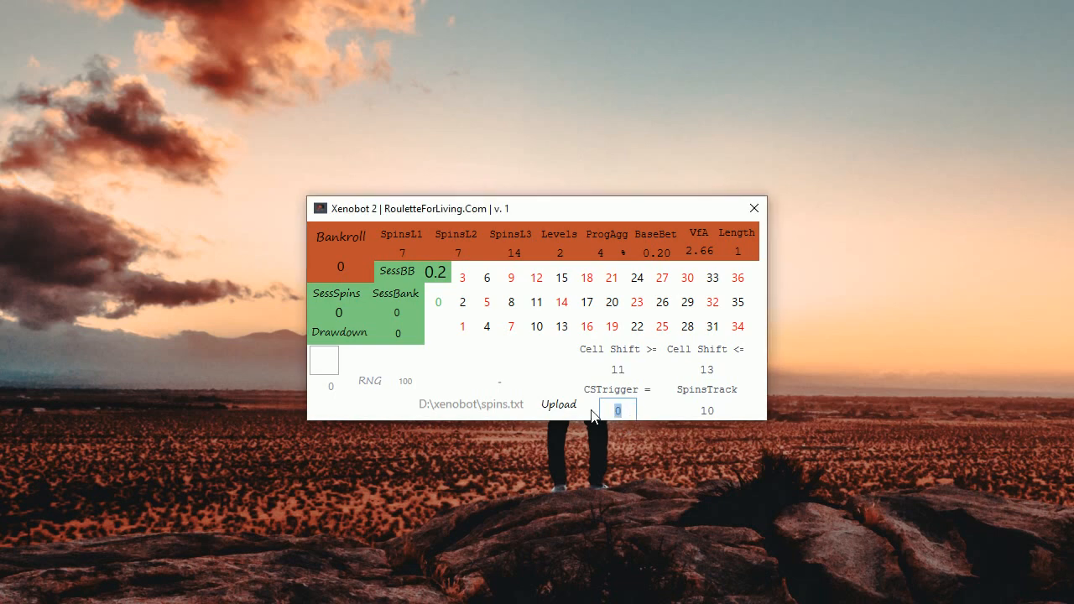
pyautogui.write('5')
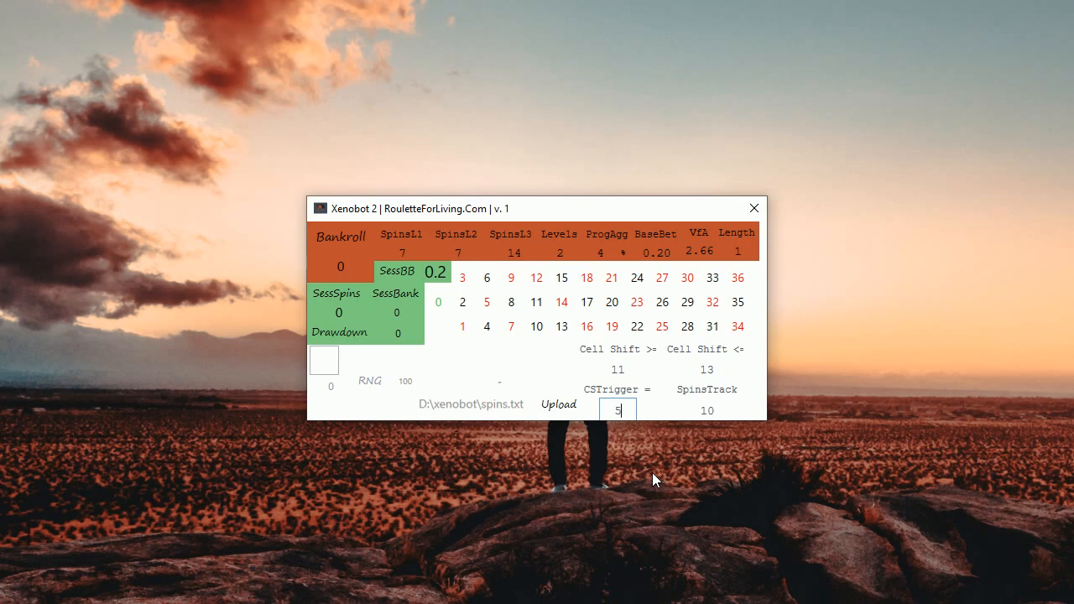
pyautogui.moveTo(671, 500)
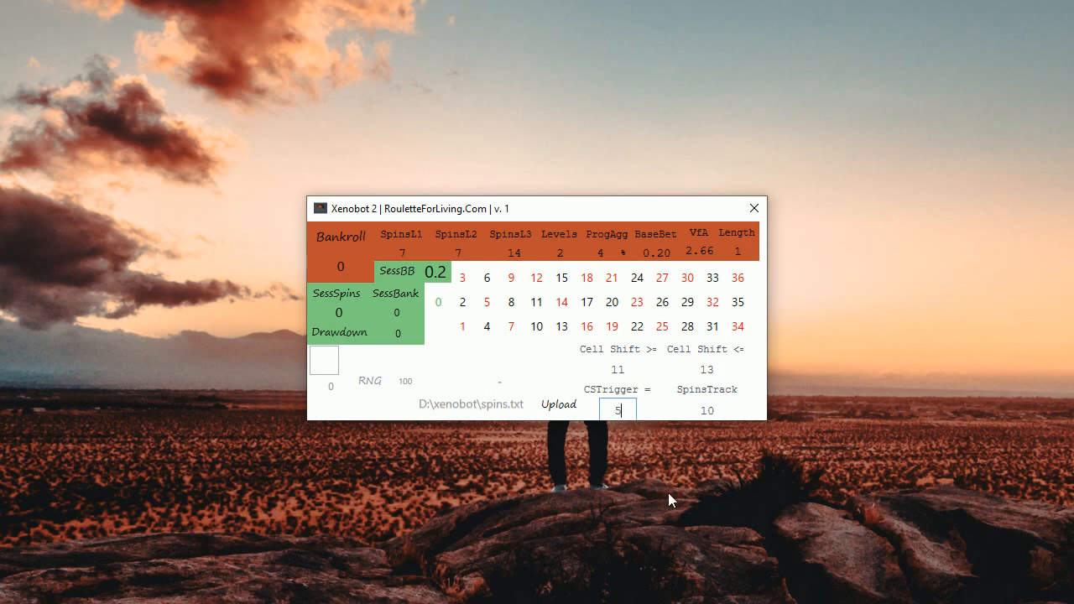
pyautogui.moveTo(645, 439)
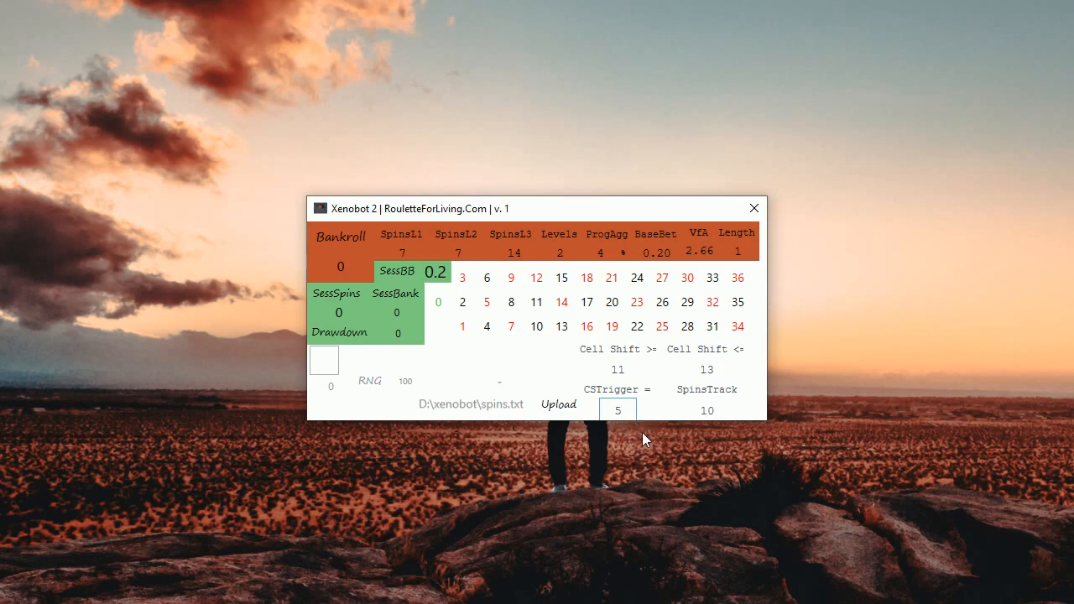
pyautogui.click(618, 410)
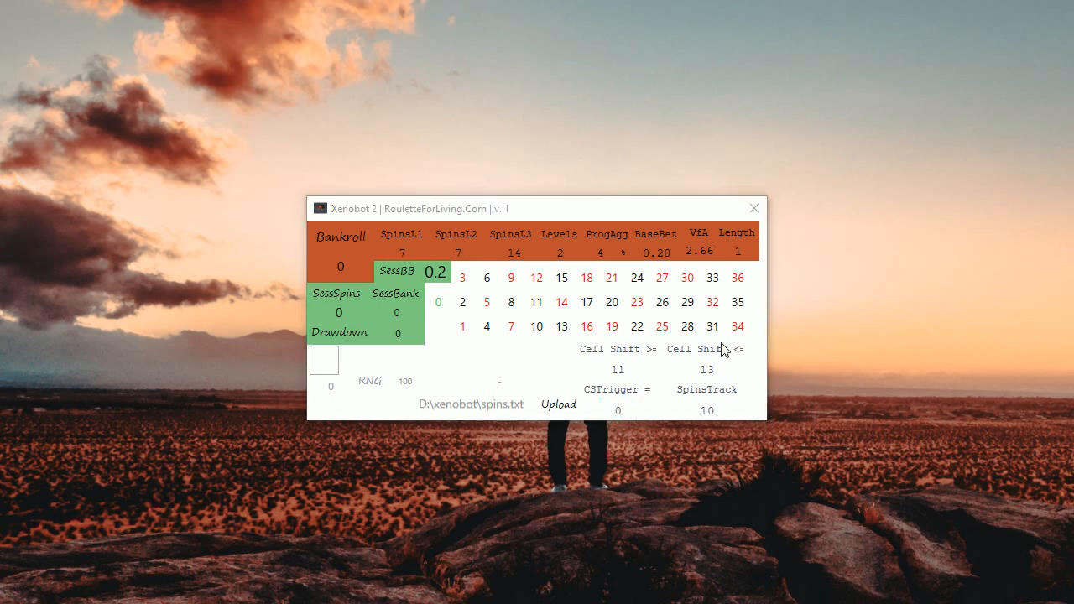
pyautogui.click(712, 276)
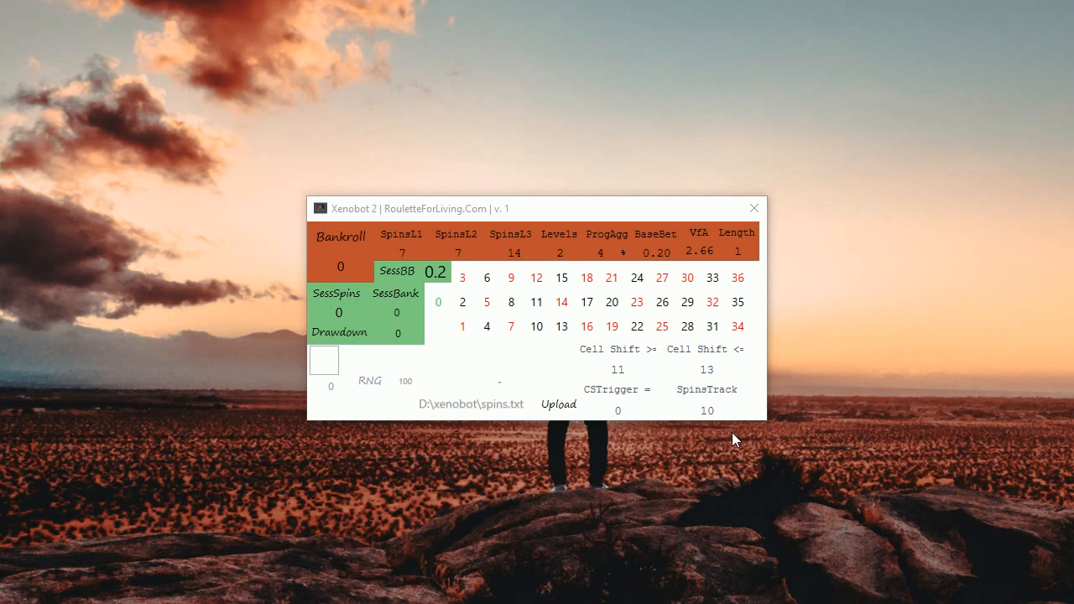
pyautogui.moveTo(404, 440)
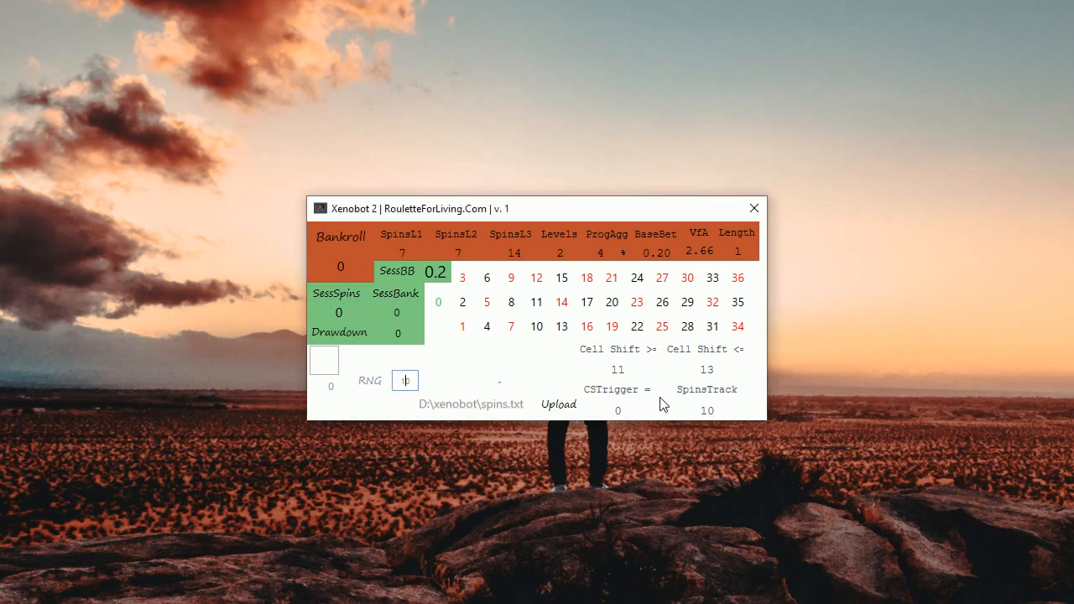
pyautogui.moveTo(688, 420)
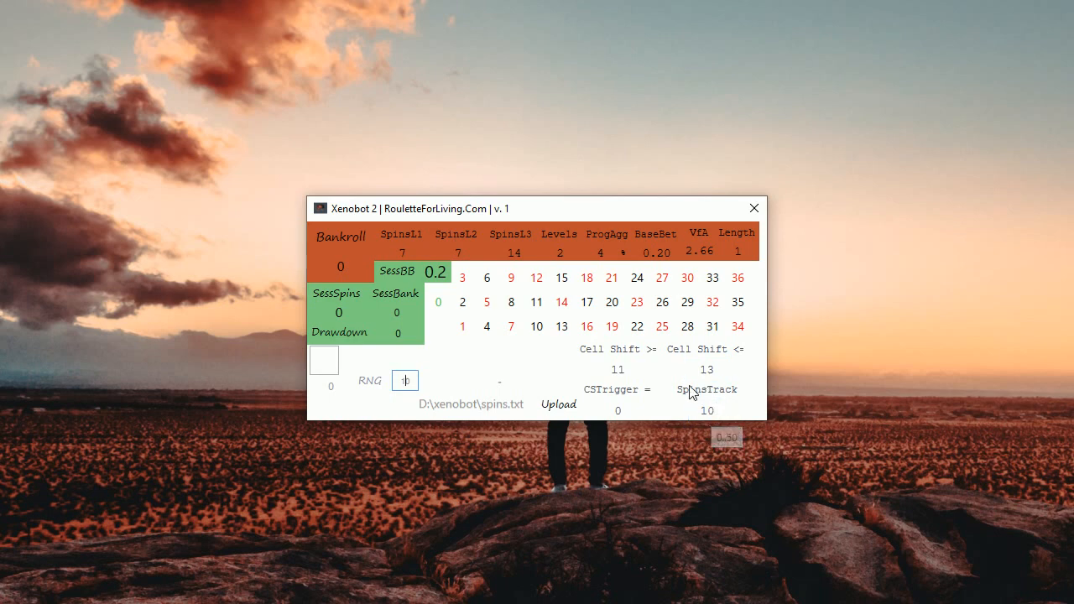
pyautogui.moveTo(705, 461)
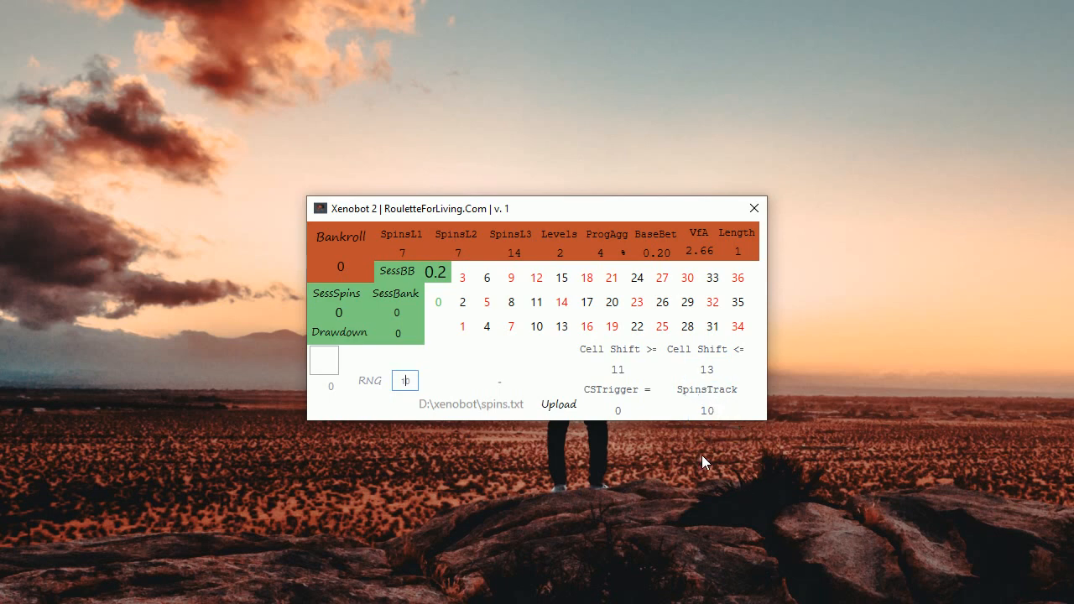
# Set the RNG count to 10 so a first row of ten random spins is generated.
pyautogui.write('0')
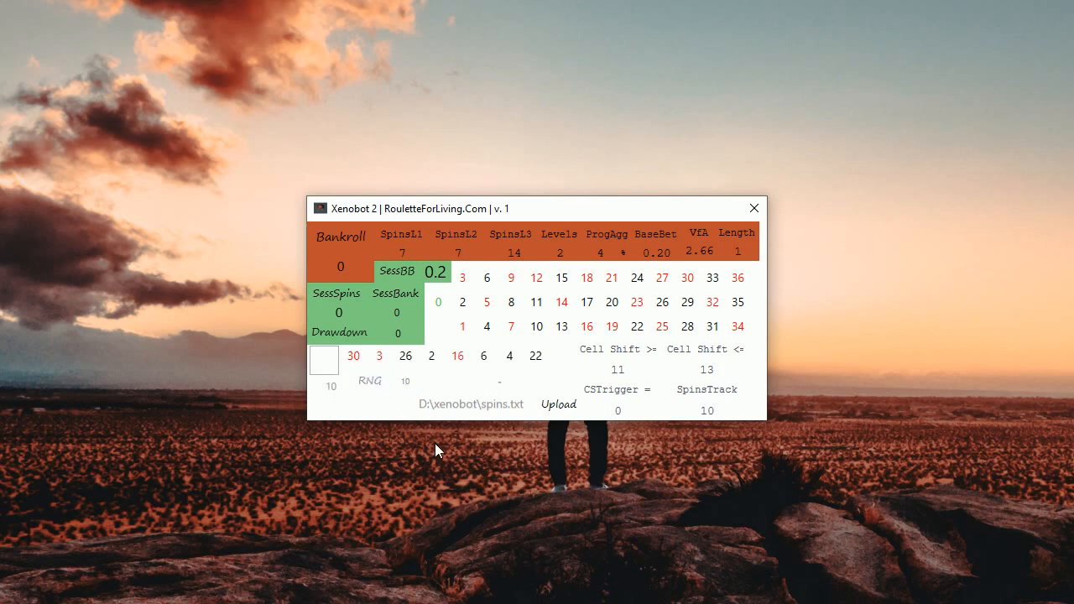
# Generate two more batches to reach 30 spins and read the Patt 9, CellShift 12 status.
pyautogui.click(369, 379)
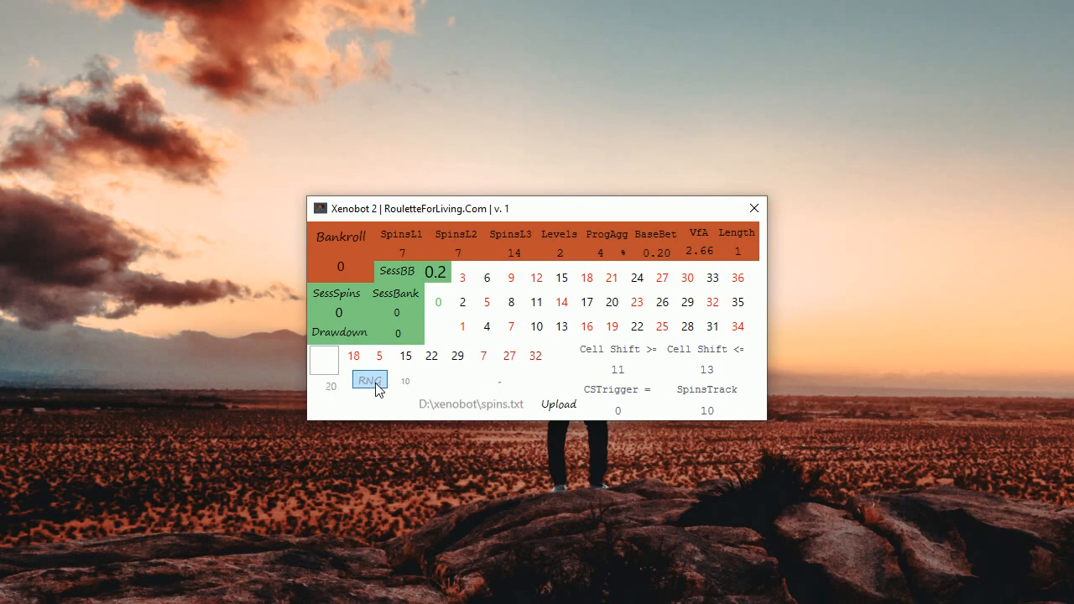
pyautogui.click(369, 379)
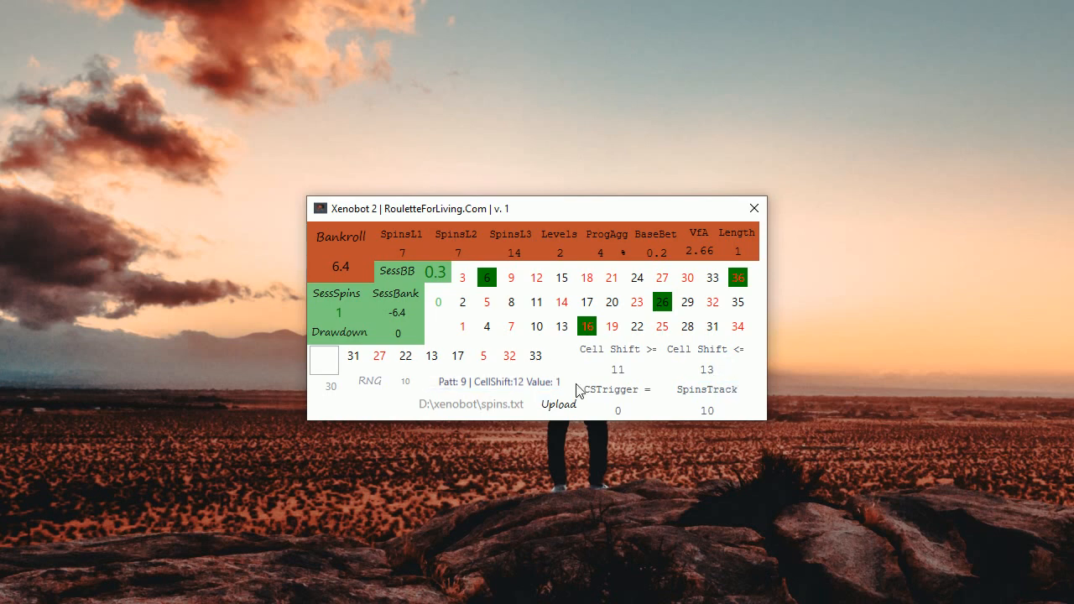
pyautogui.click(501, 383)
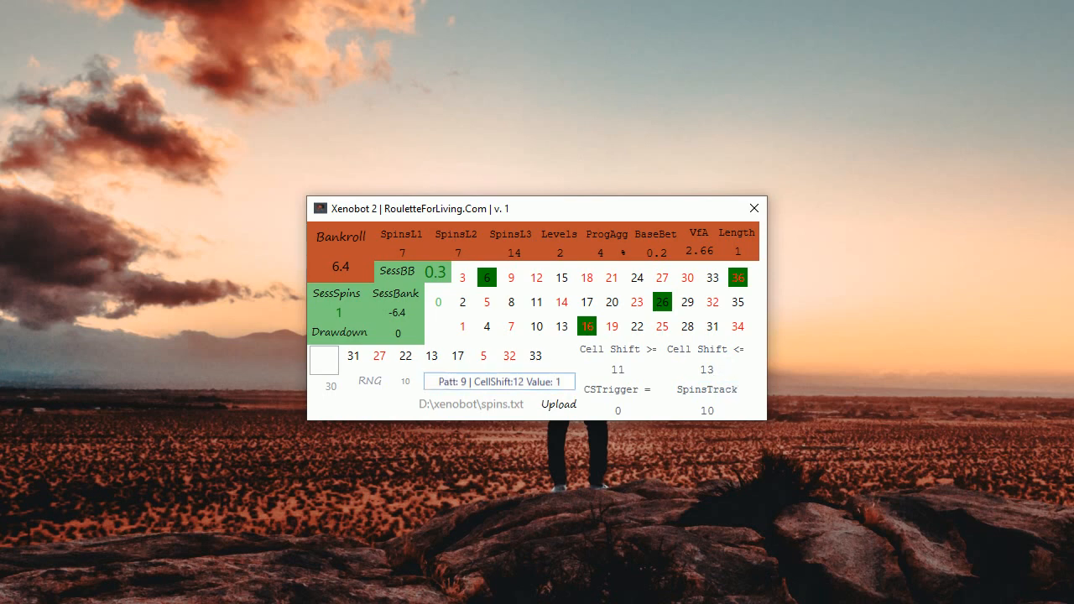
pyautogui.click(486, 279)
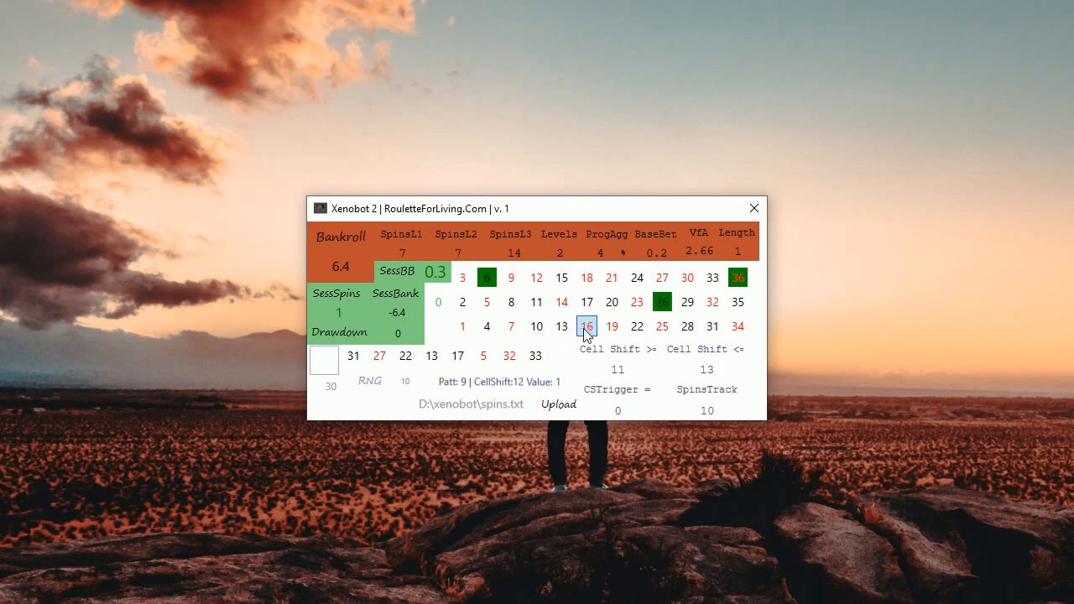
# Add random spins to 39 and inspect the grid, Cell Shift fields and Patt 5, CellShift 13 status.
pyautogui.click(587, 326)
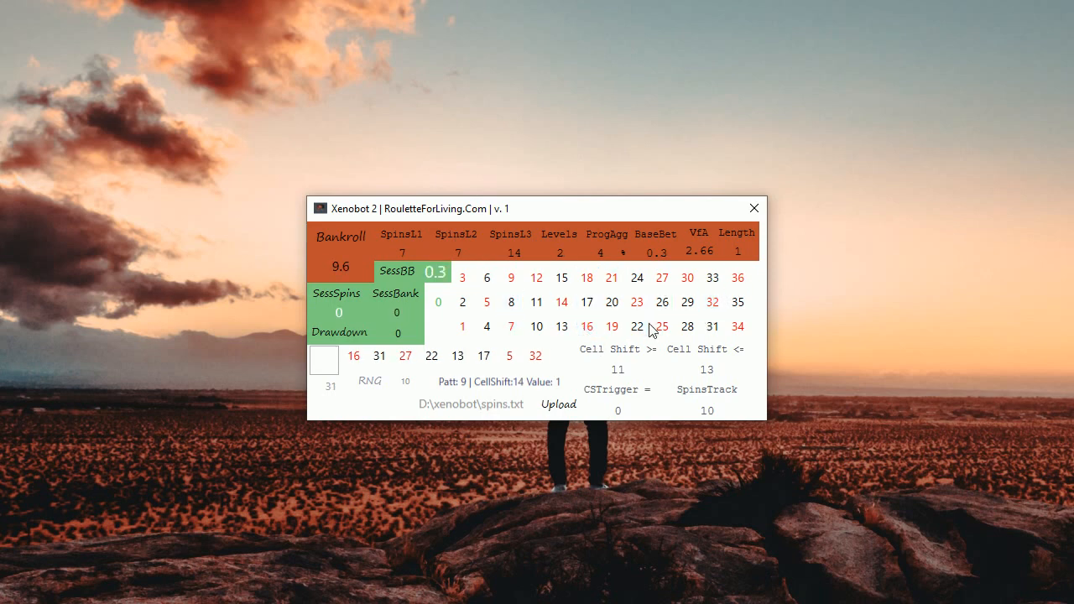
pyautogui.moveTo(594, 384)
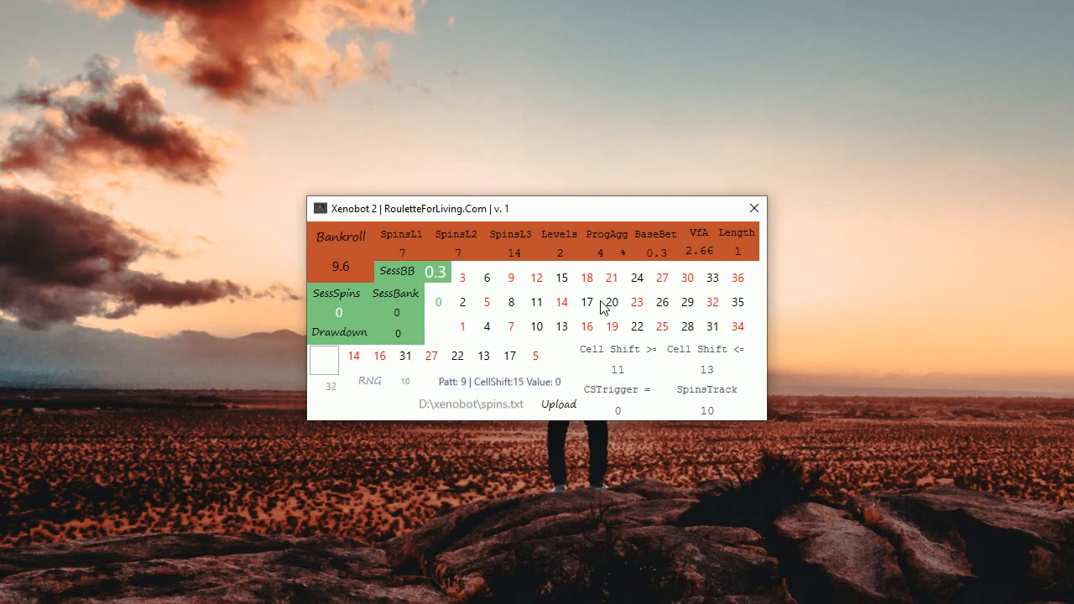
pyautogui.click(586, 325)
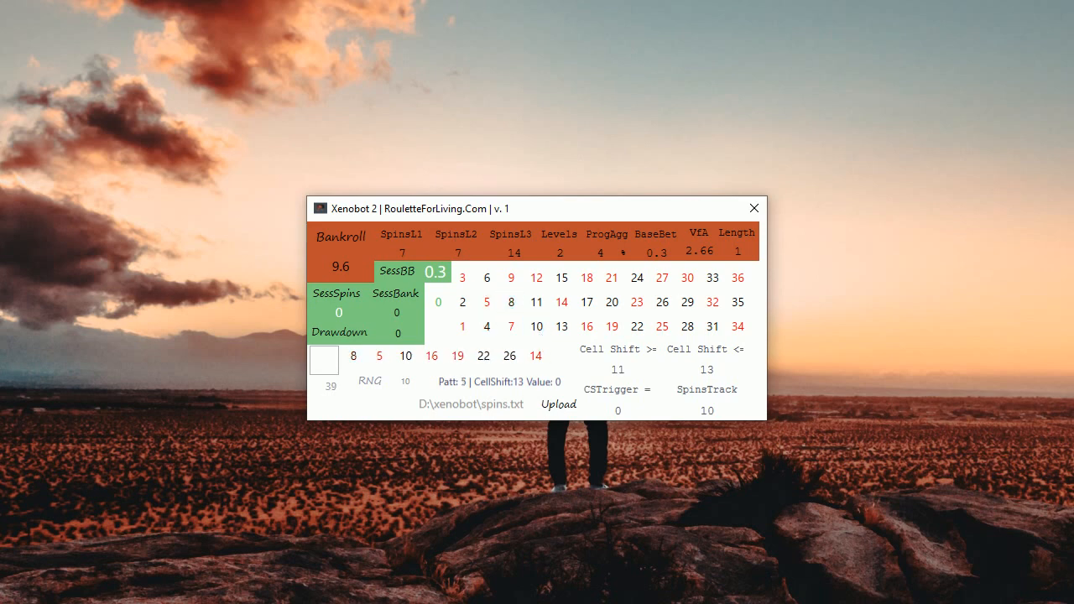
pyautogui.click(537, 302)
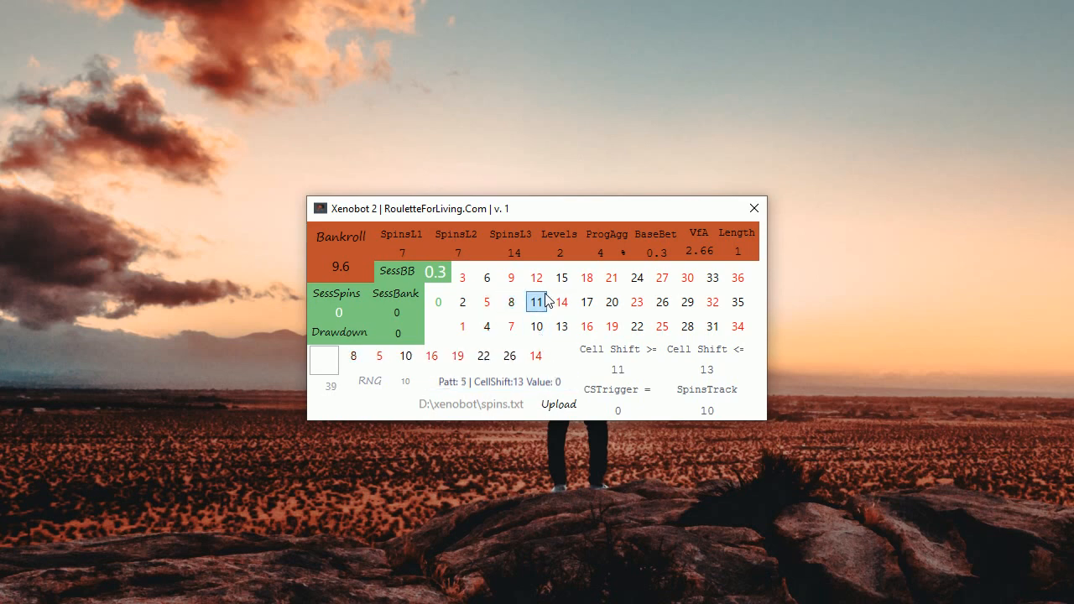
pyautogui.click(537, 302)
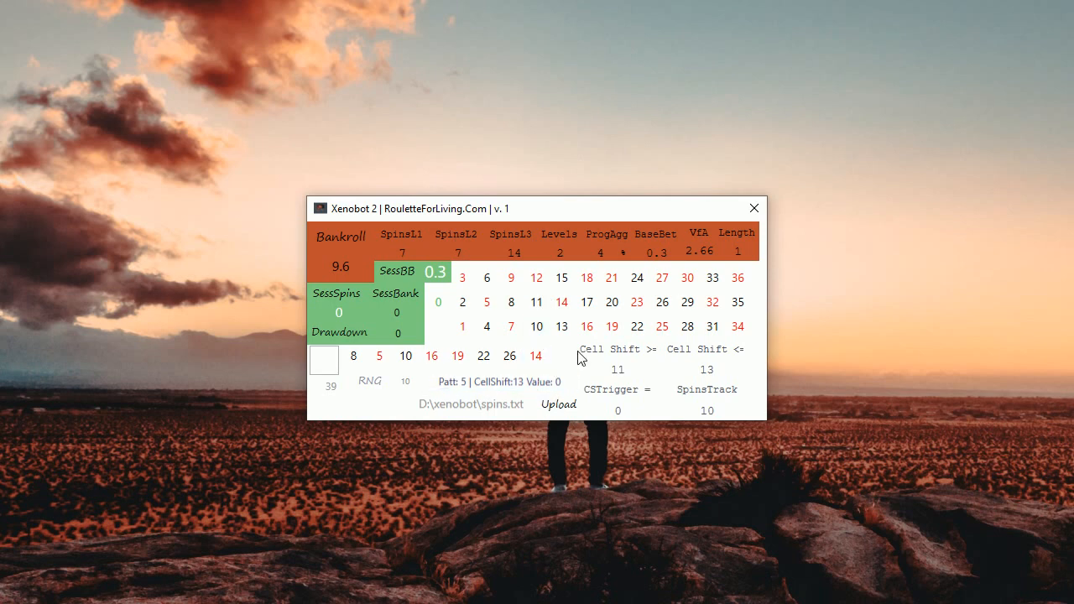
pyautogui.moveTo(713, 356)
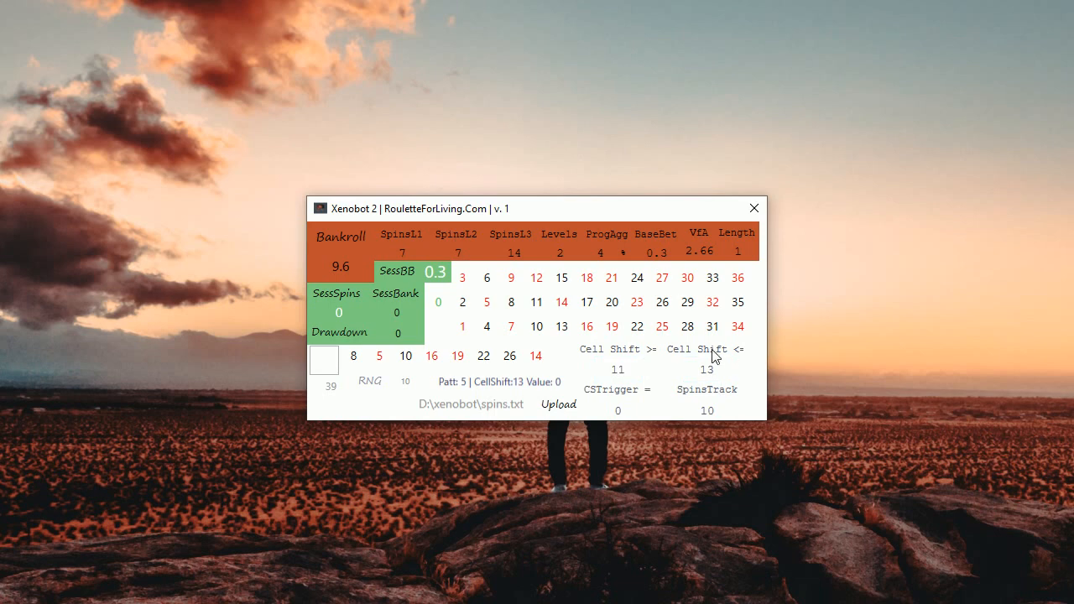
pyautogui.click(500, 381)
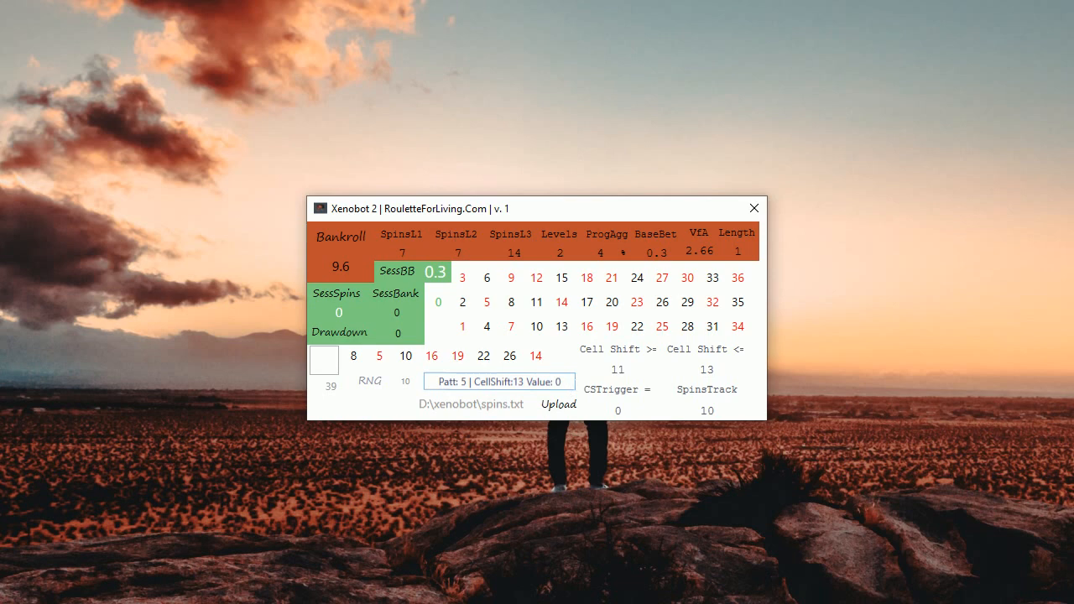
pyautogui.click(560, 326)
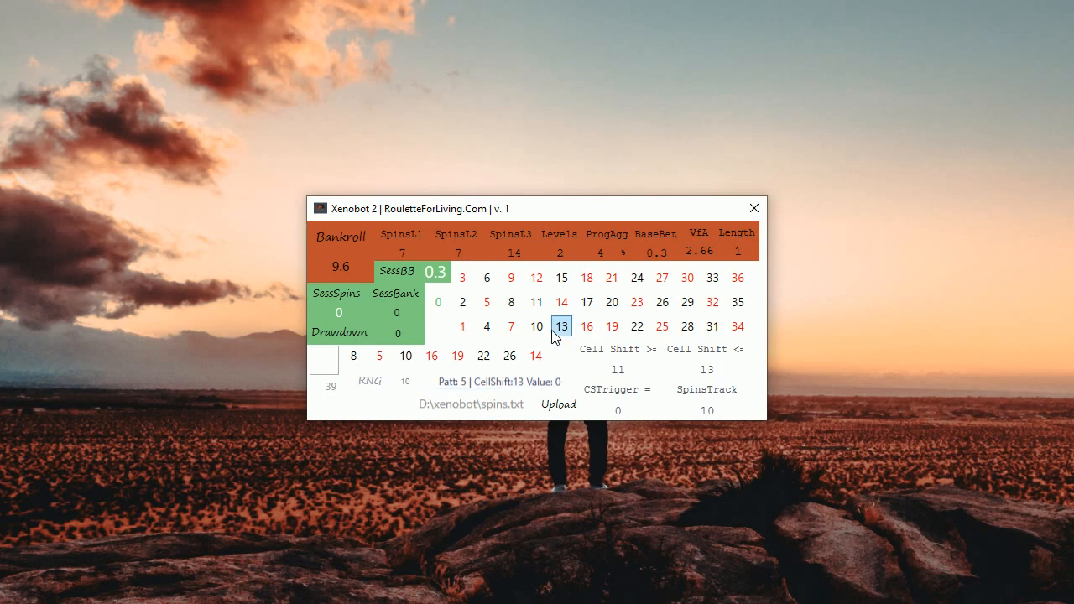
# Generate spins up to 59 until green bet predictions appear, bankroll reaching 16.8 at Patt 5, CellShift 14.
pyautogui.click(370, 381)
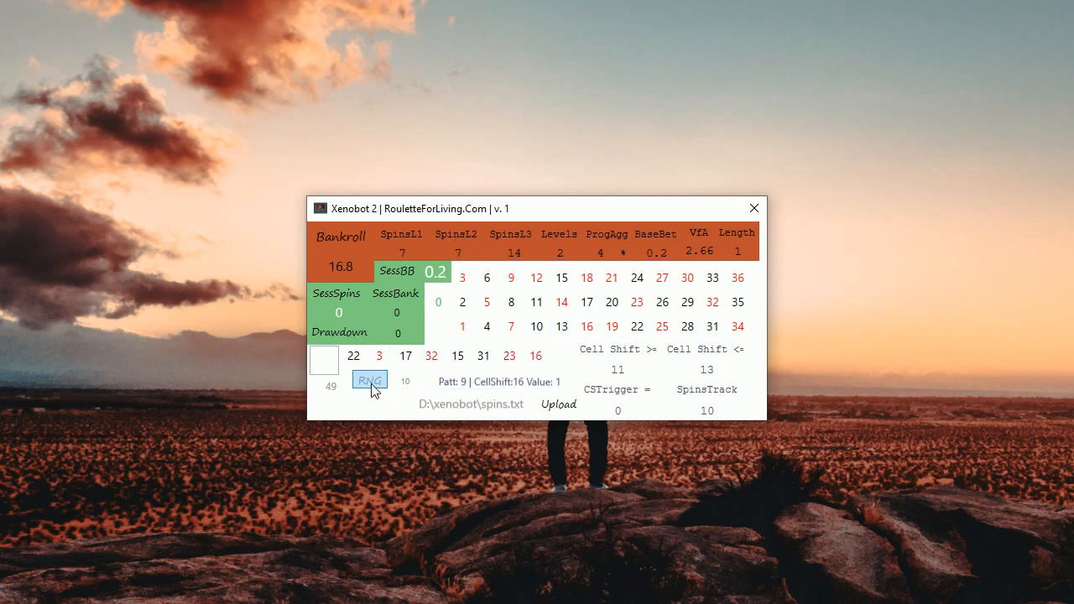
pyautogui.click(369, 380)
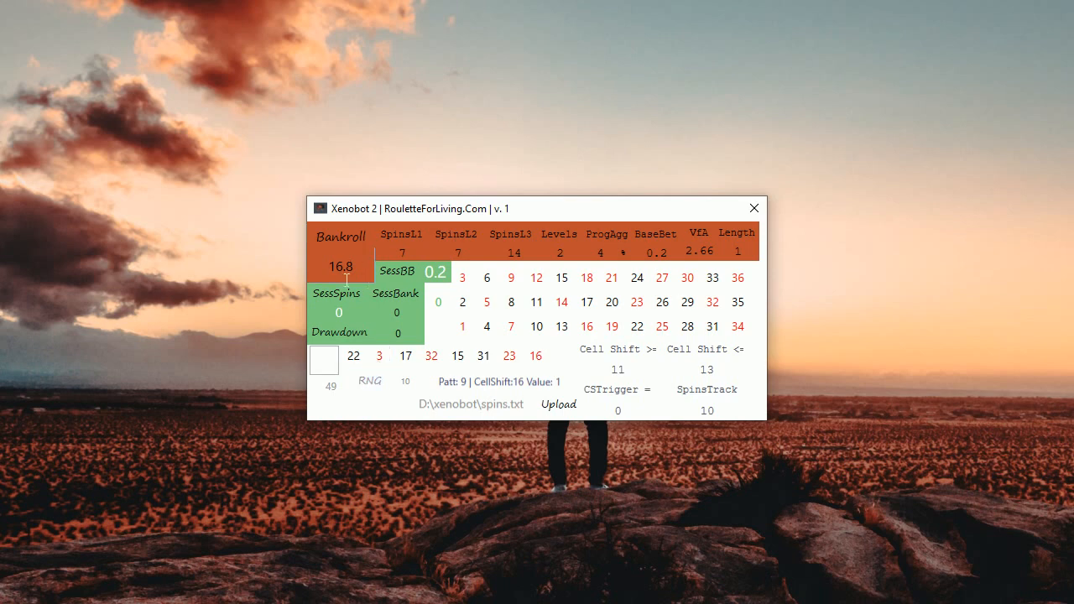
pyautogui.click(499, 381)
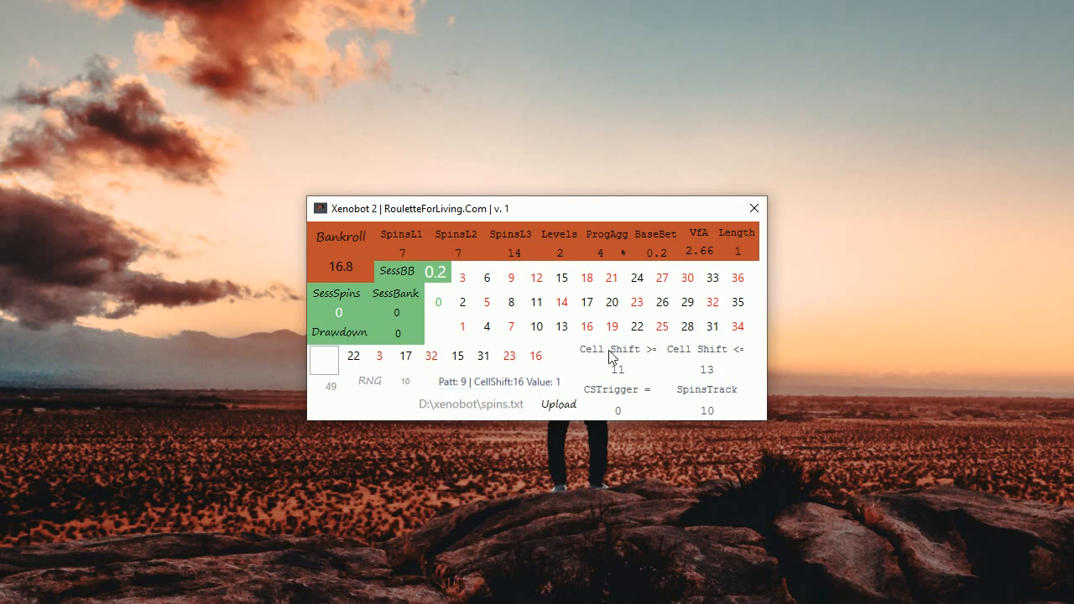
pyautogui.click(498, 380)
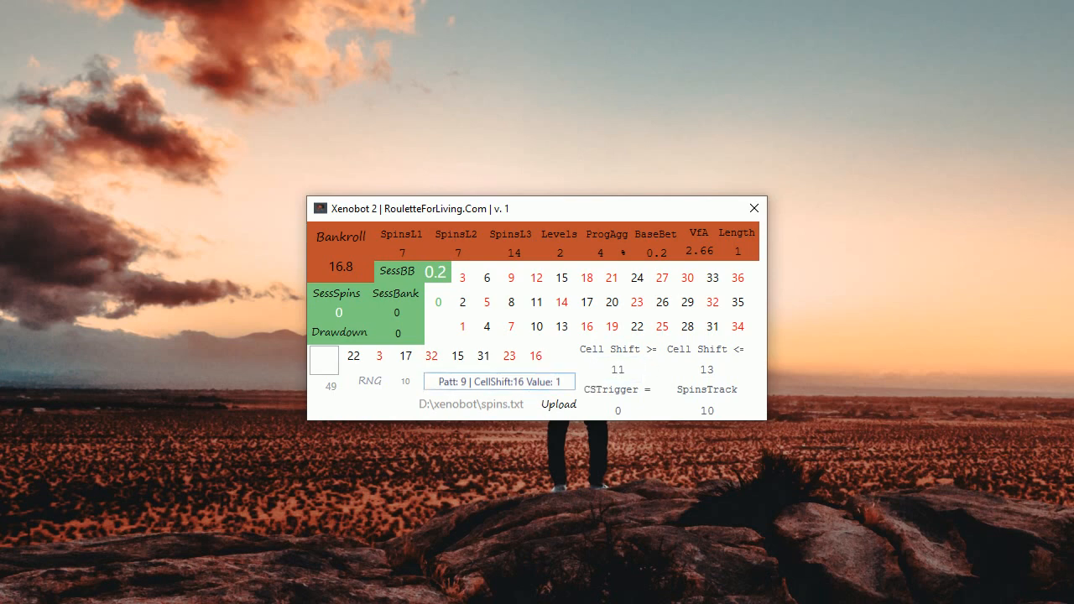
pyautogui.click(369, 379)
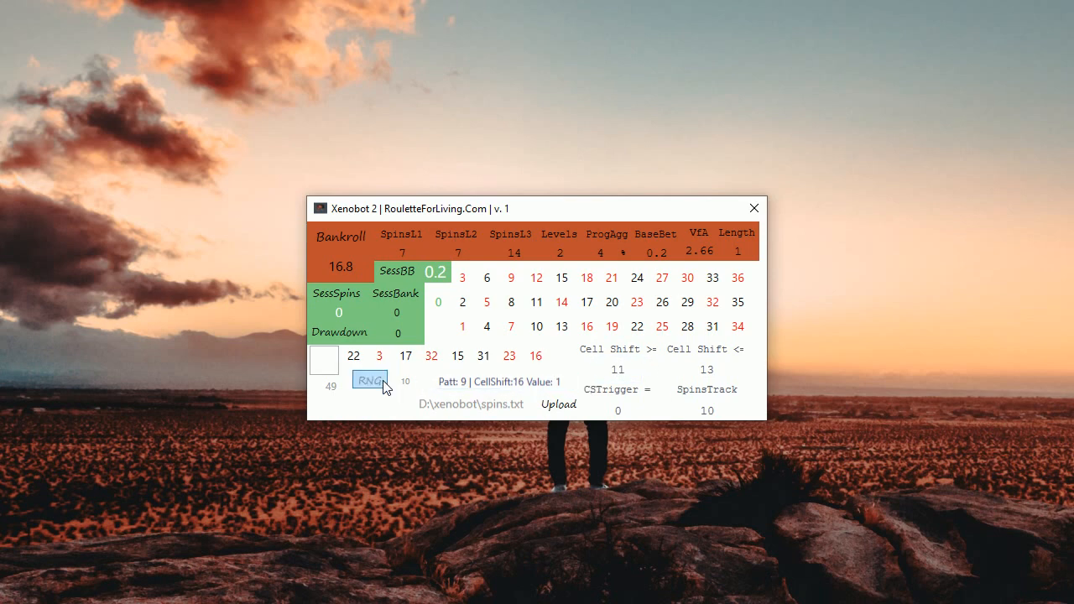
pyautogui.click(369, 379)
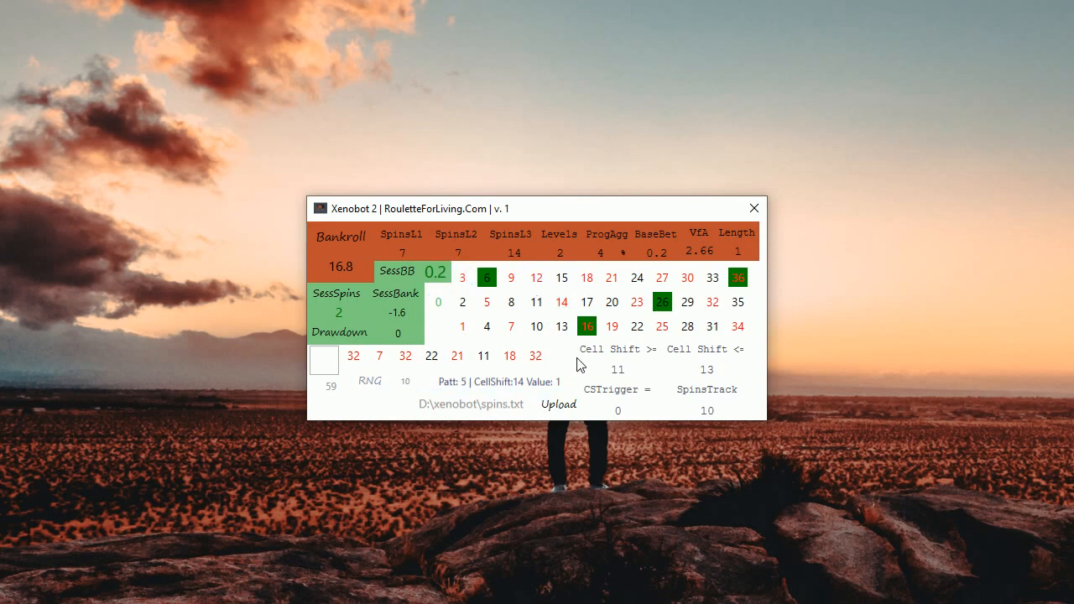
pyautogui.moveTo(584, 334)
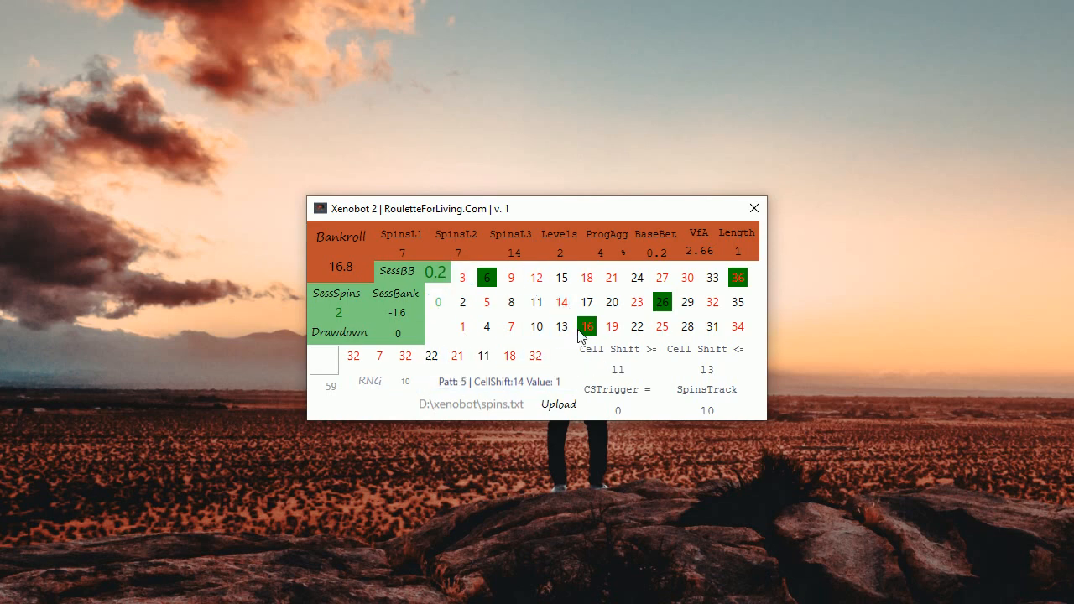
pyautogui.click(661, 302)
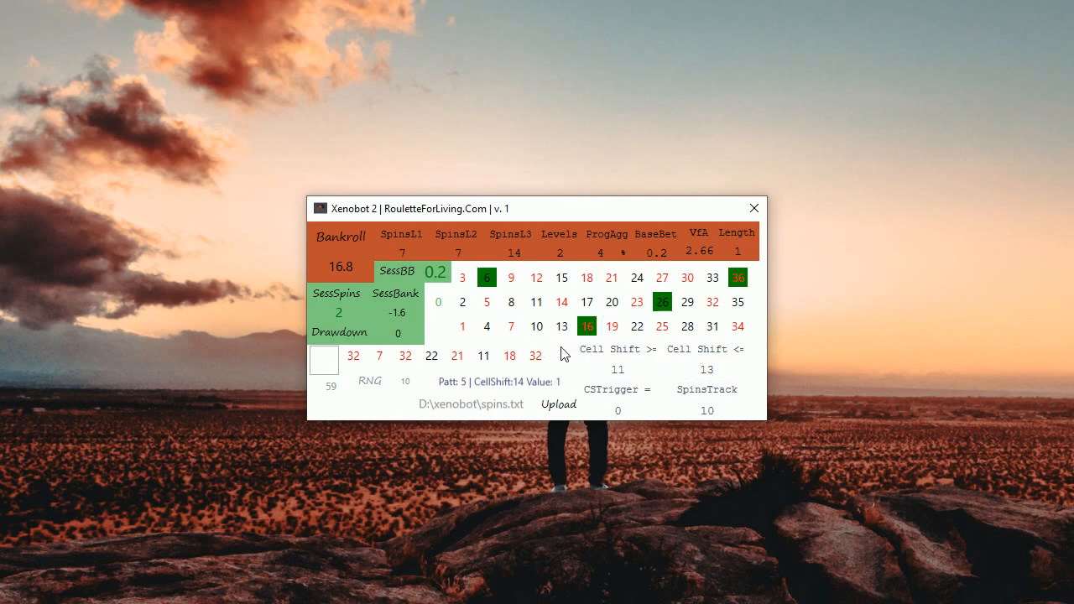
pyautogui.moveTo(819, 470)
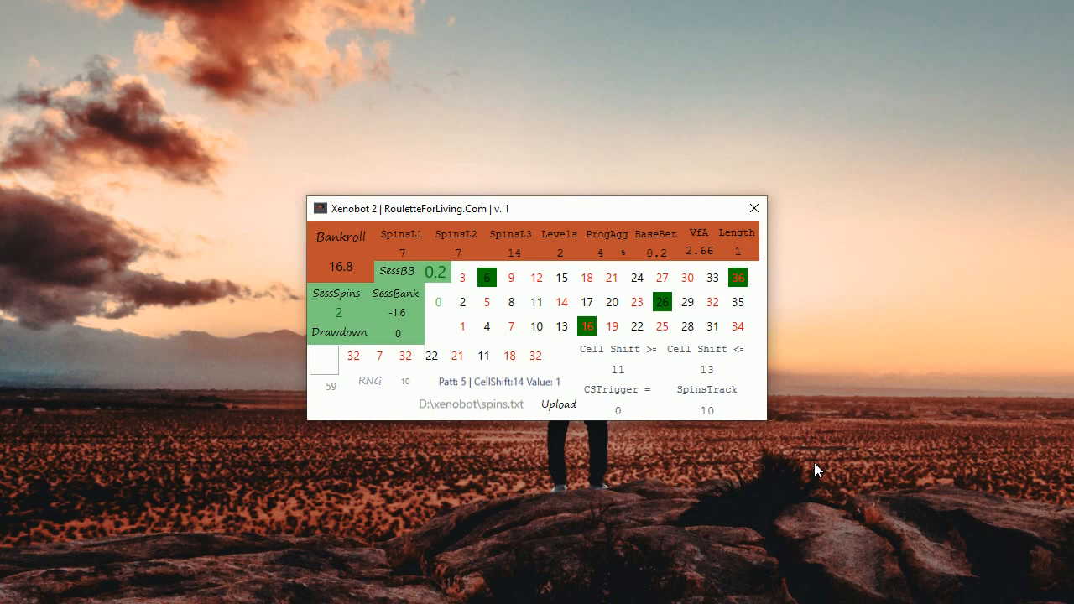
pyautogui.moveTo(788, 468)
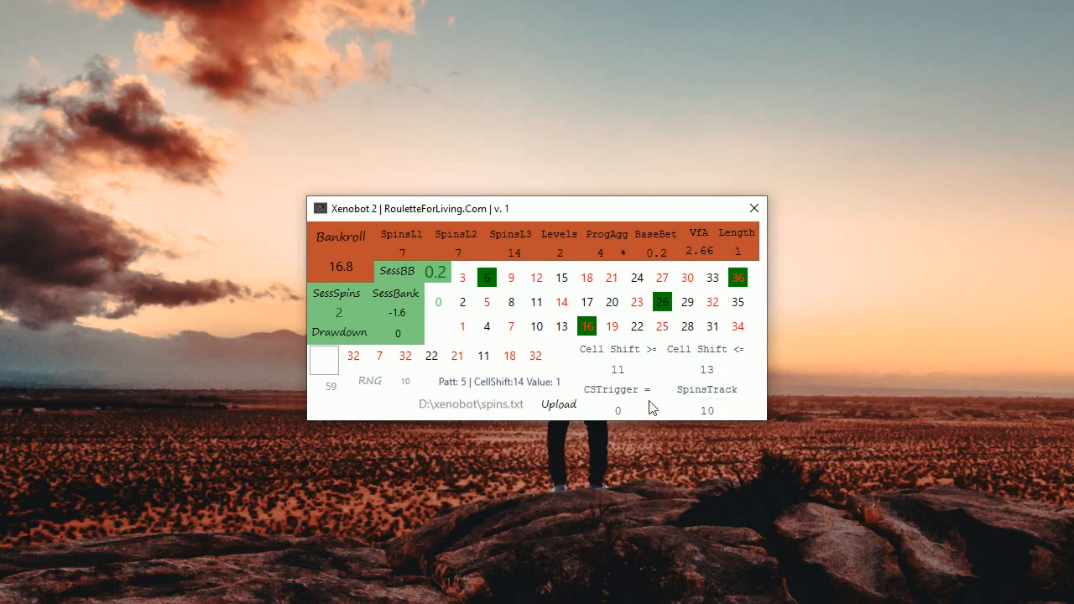
pyautogui.moveTo(727, 490)
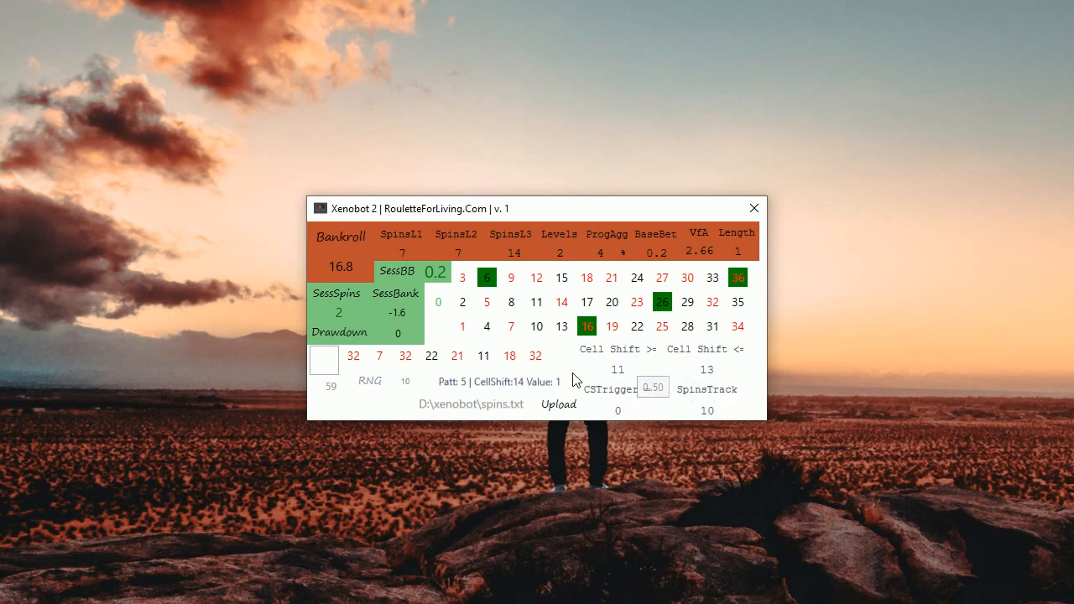
pyautogui.click(661, 325)
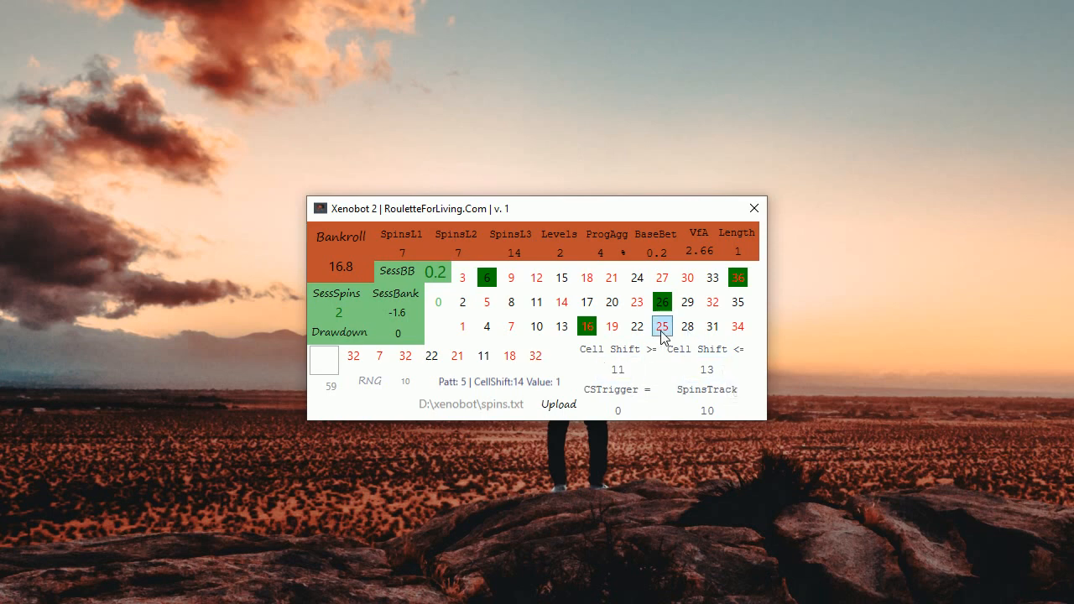
pyautogui.click(617, 409)
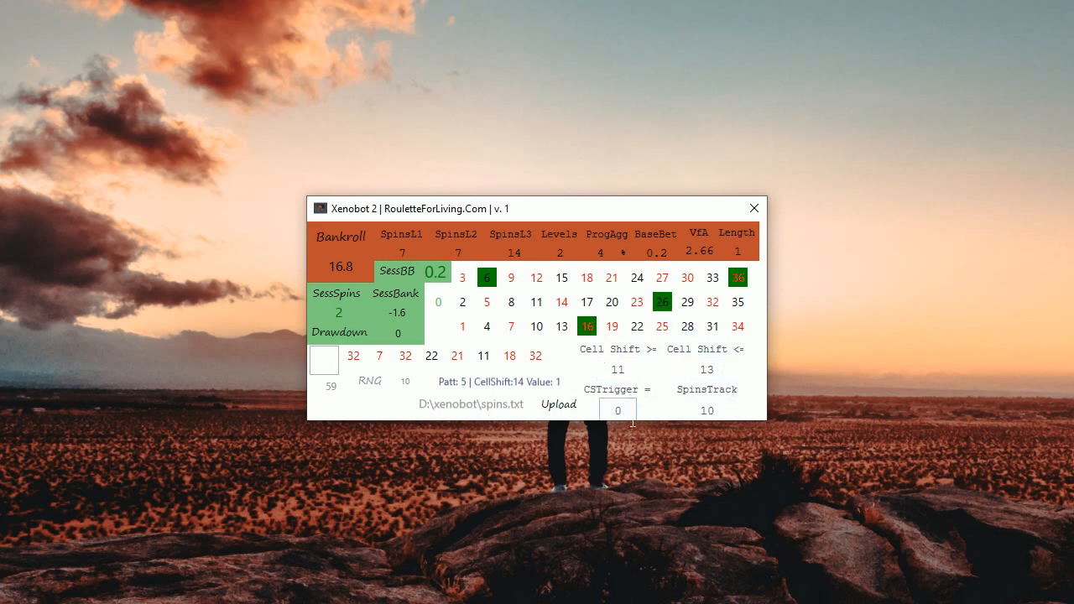
pyautogui.moveTo(725, 460)
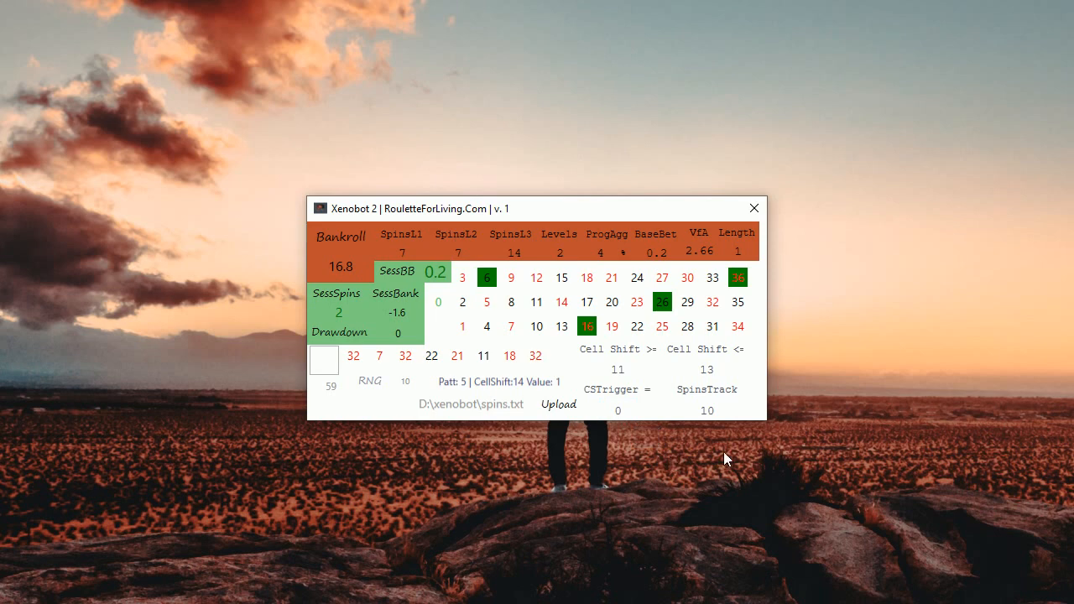
pyautogui.moveTo(715, 460)
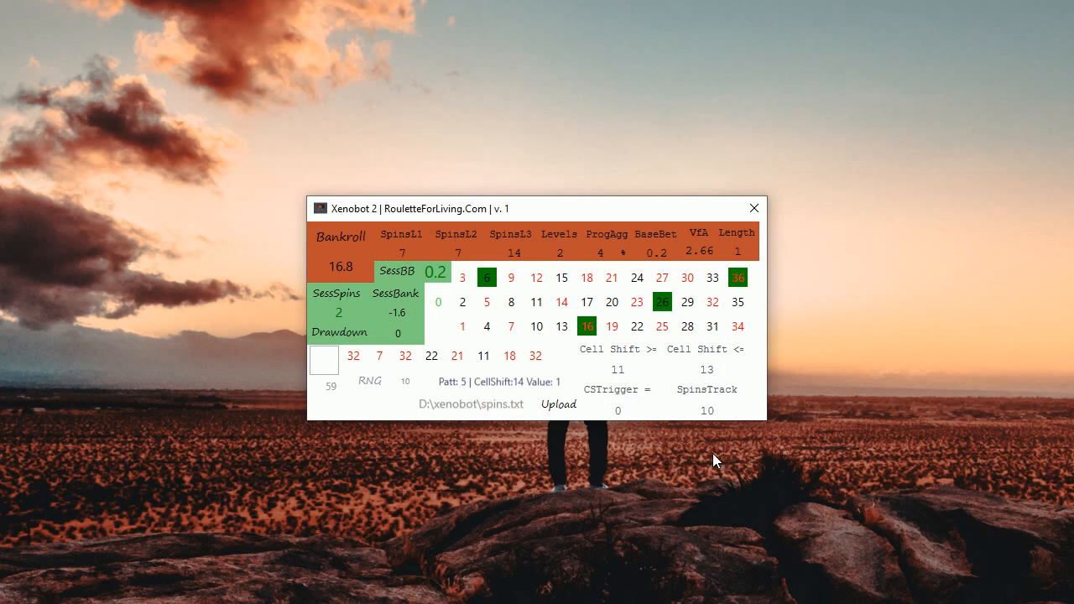
pyautogui.moveTo(403, 279)
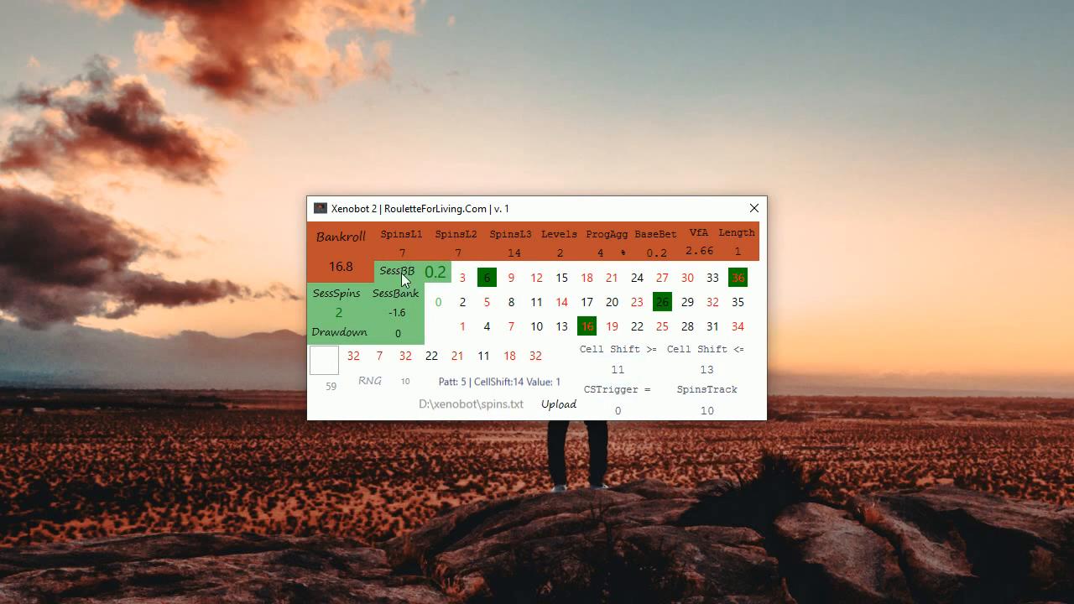
pyautogui.moveTo(399, 250)
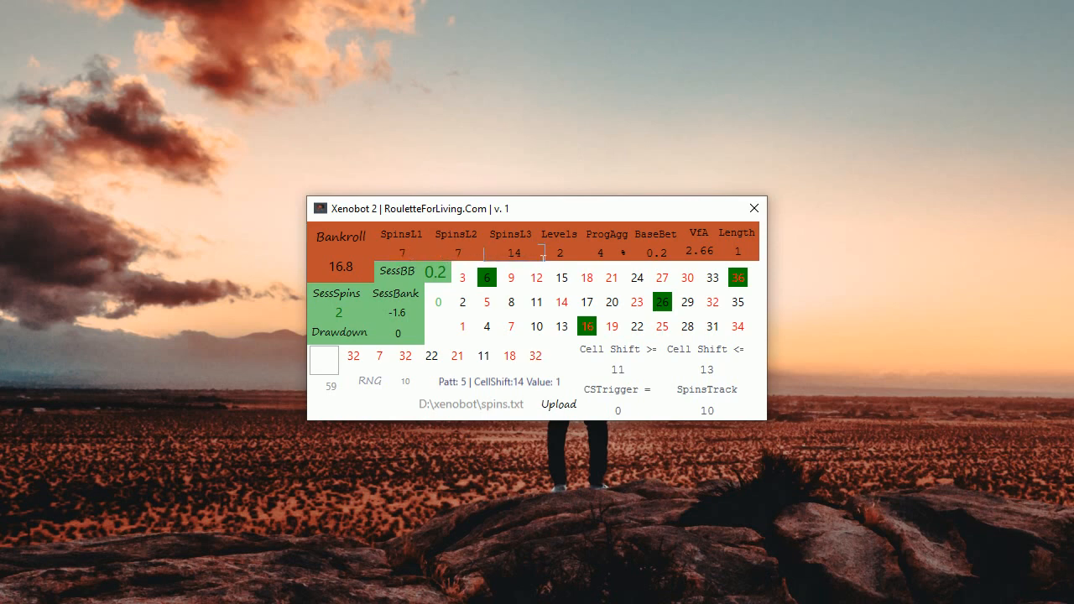
pyautogui.moveTo(715, 247)
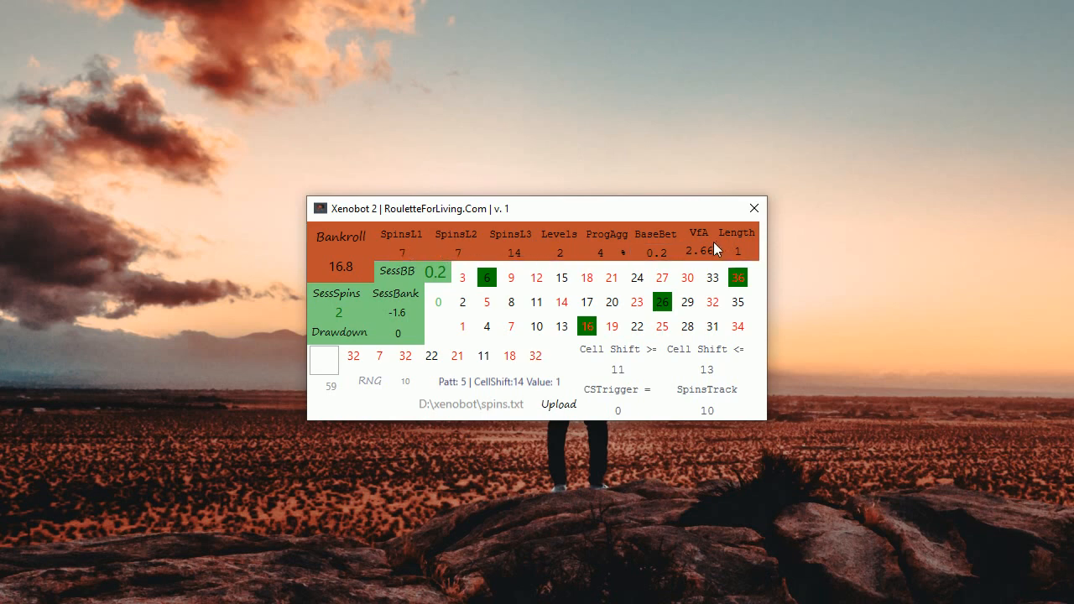